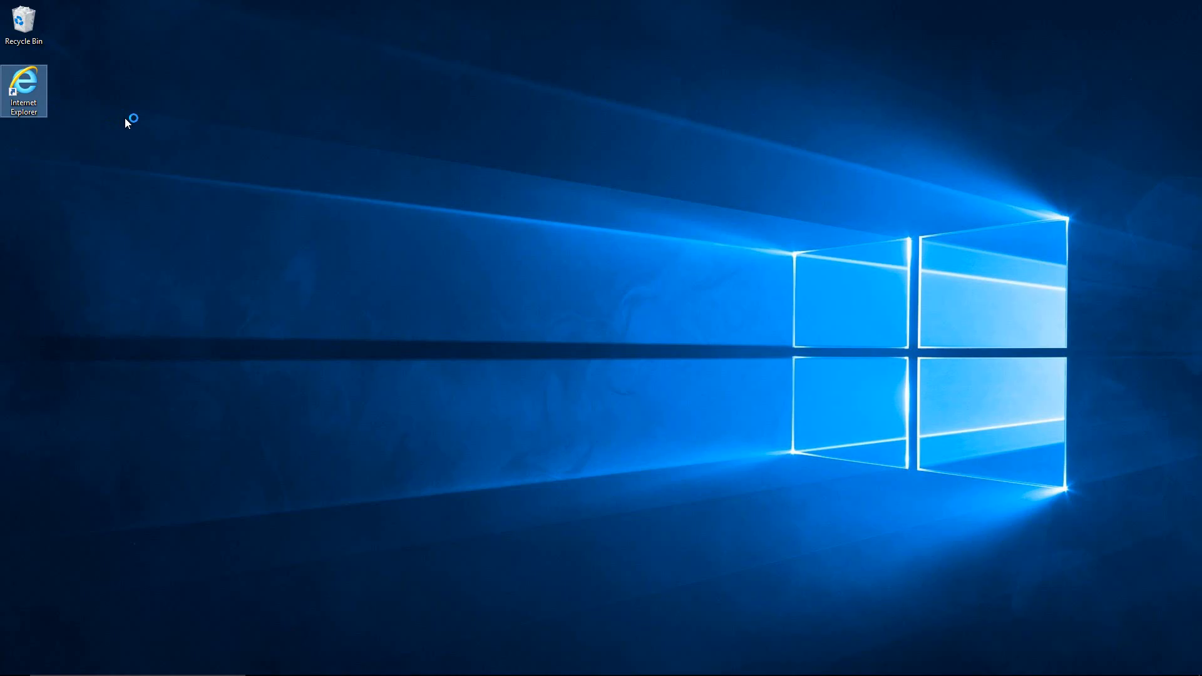
- Launch Internet Explorer and go to us-demo.radar.smoothwall.cloud to load the RADAR login page
double_click(23, 90)
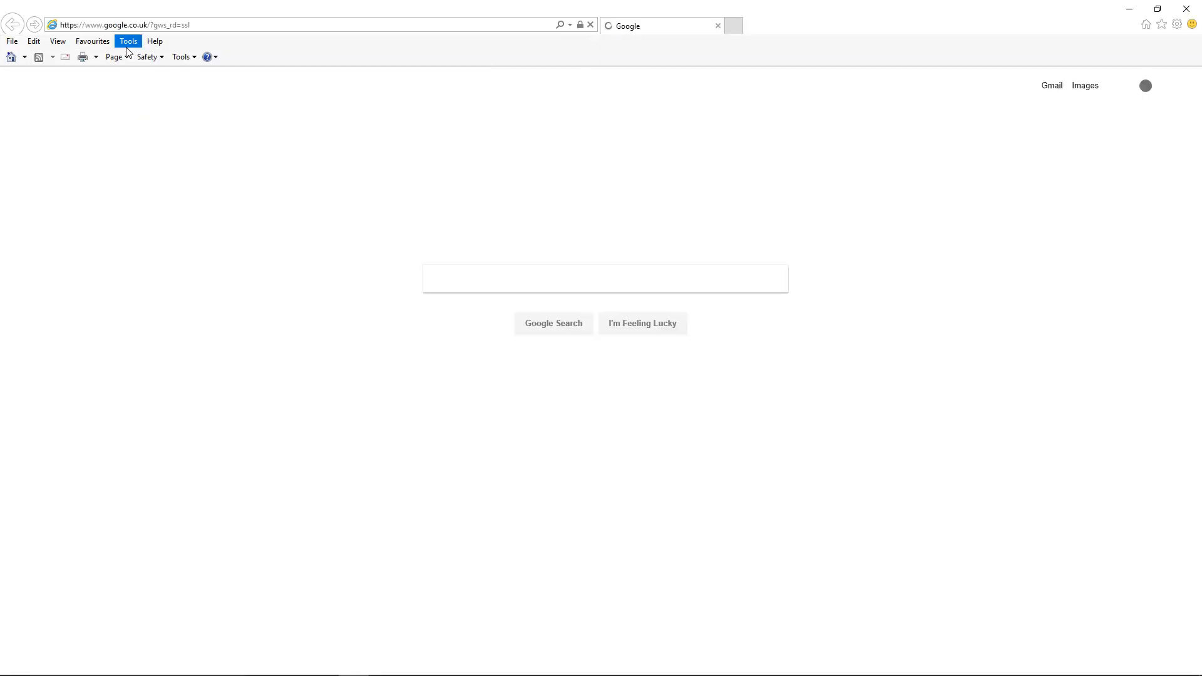
click(307, 25)
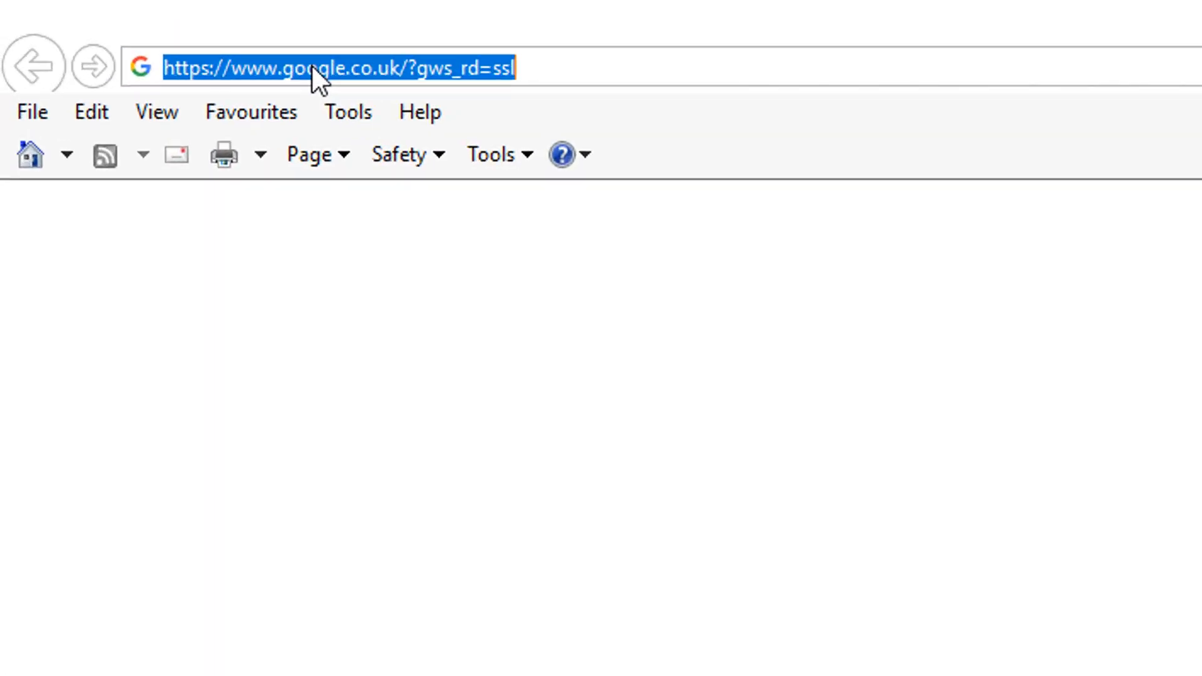
text(us-demo.radar.smoothwall.cloud)
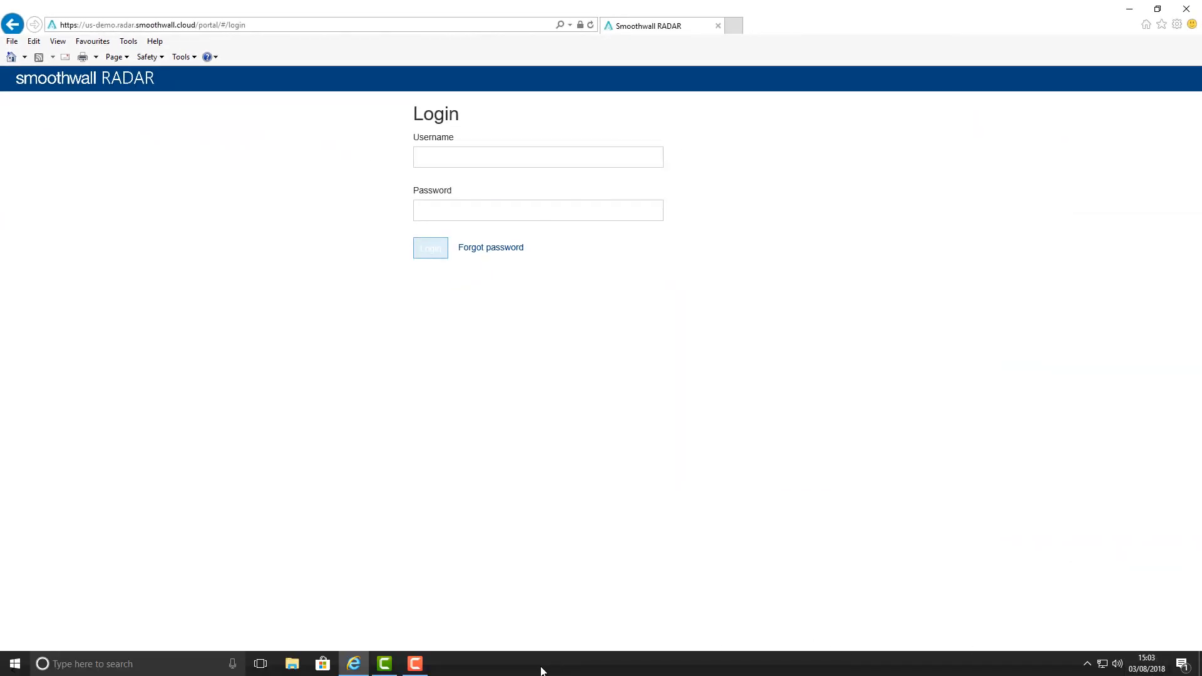
click(537, 157)
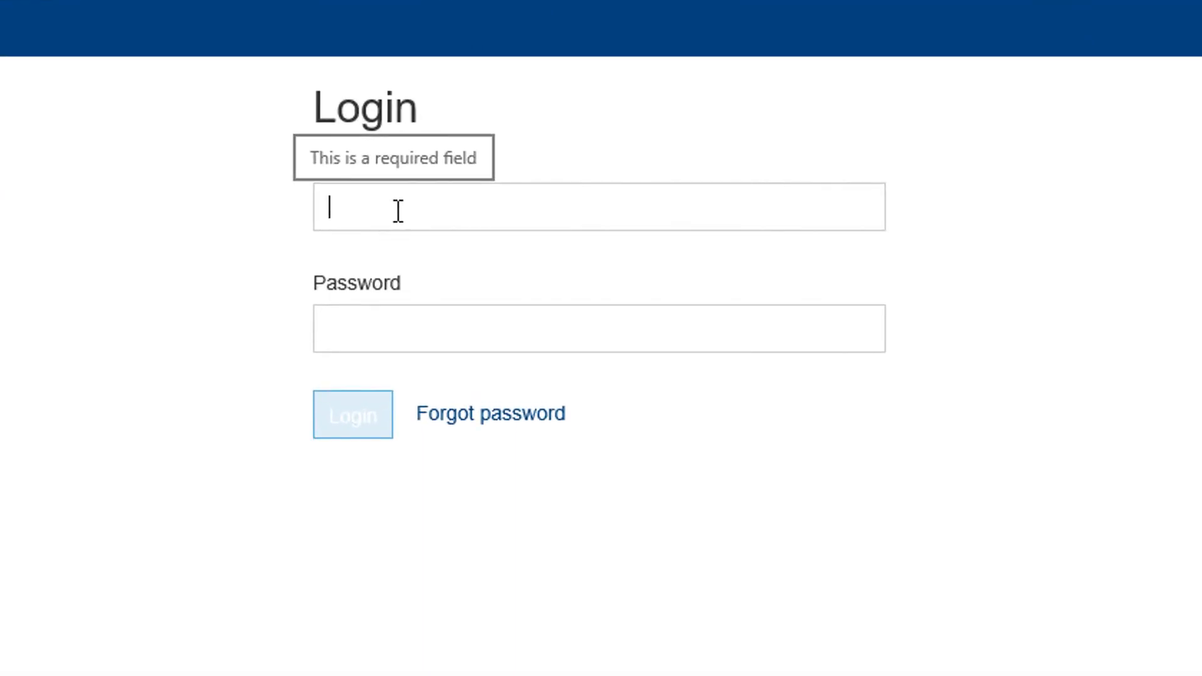
text(ghs-)
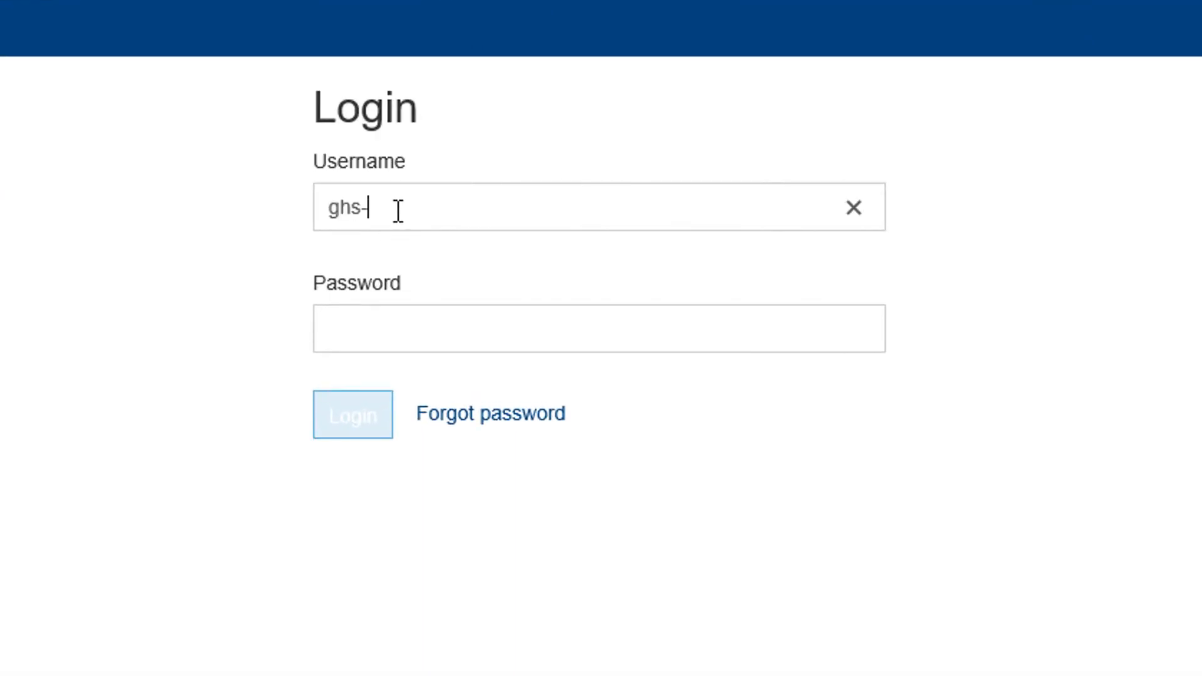
text(user)
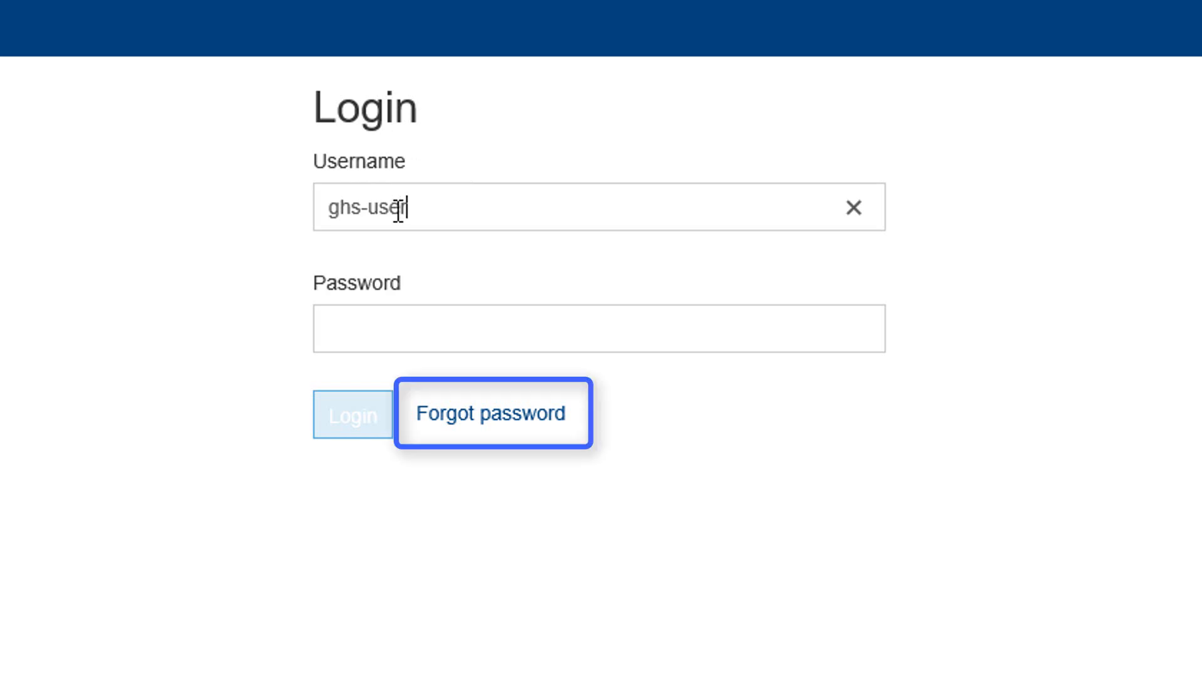
key(Backspace)
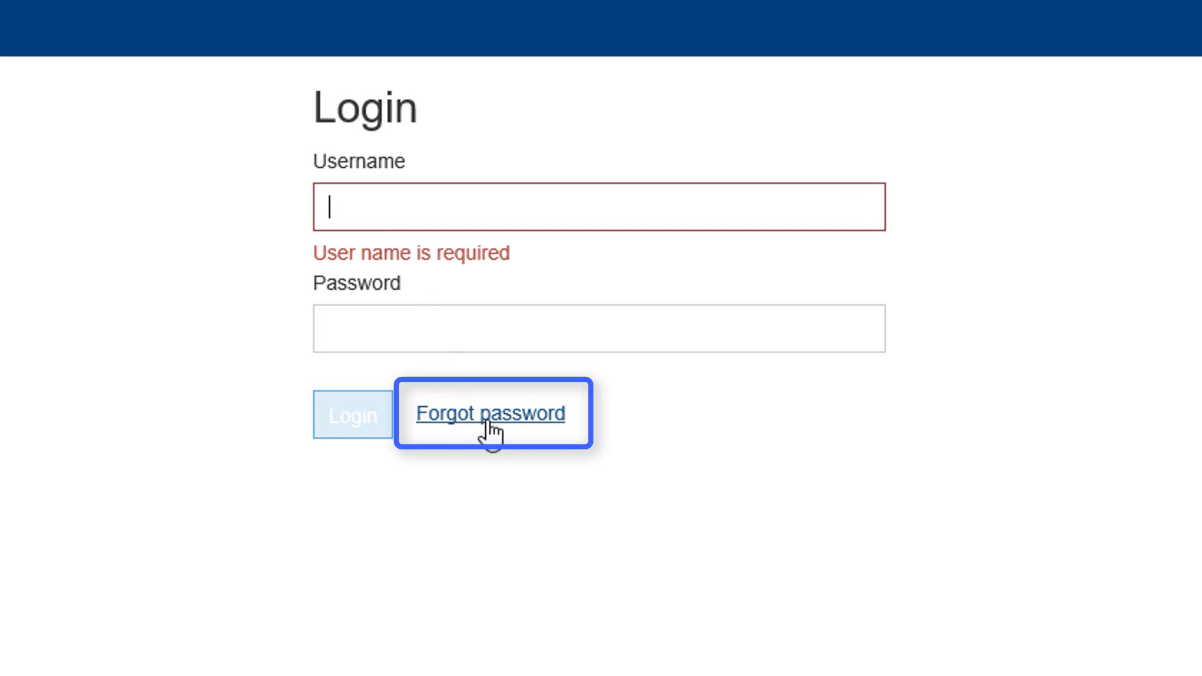
- Submit a Forgot password recovery request for the demo login name
click(491, 415)
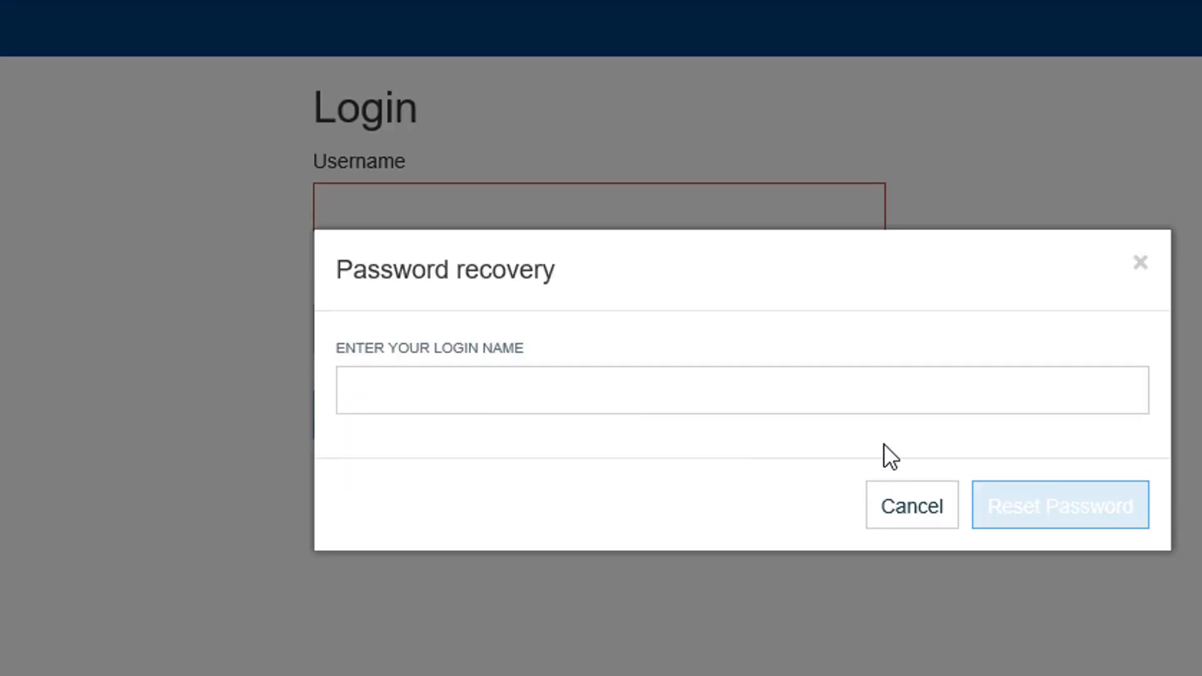
text(ghs-user)
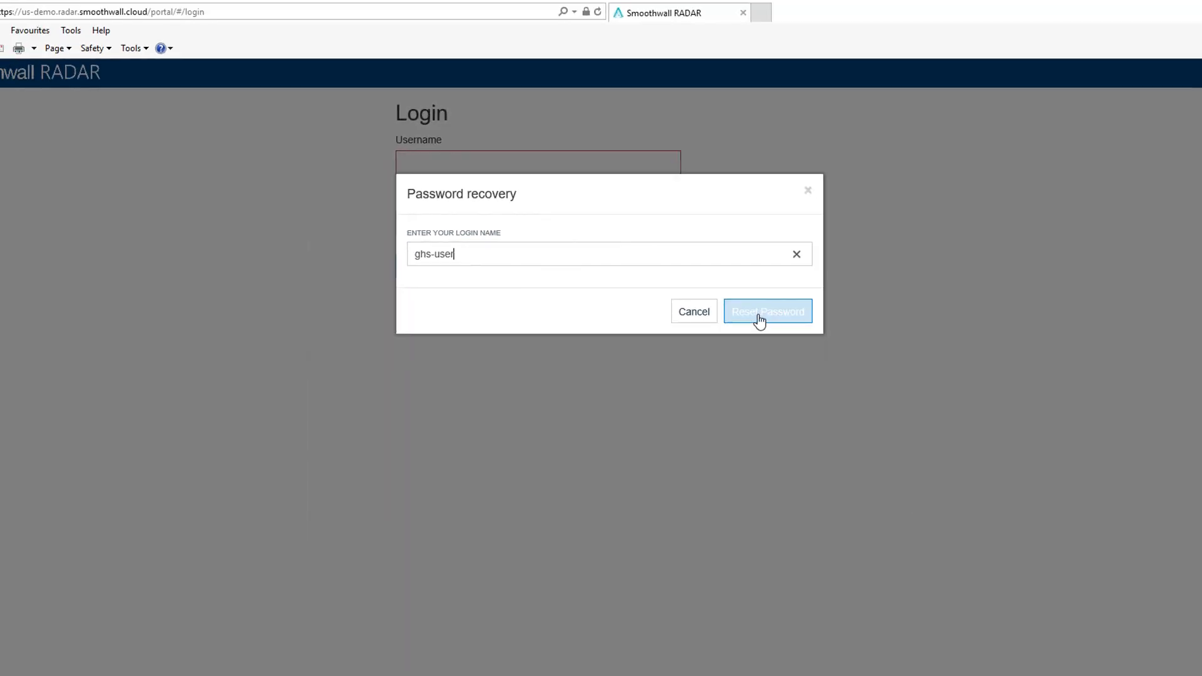
click(767, 312)
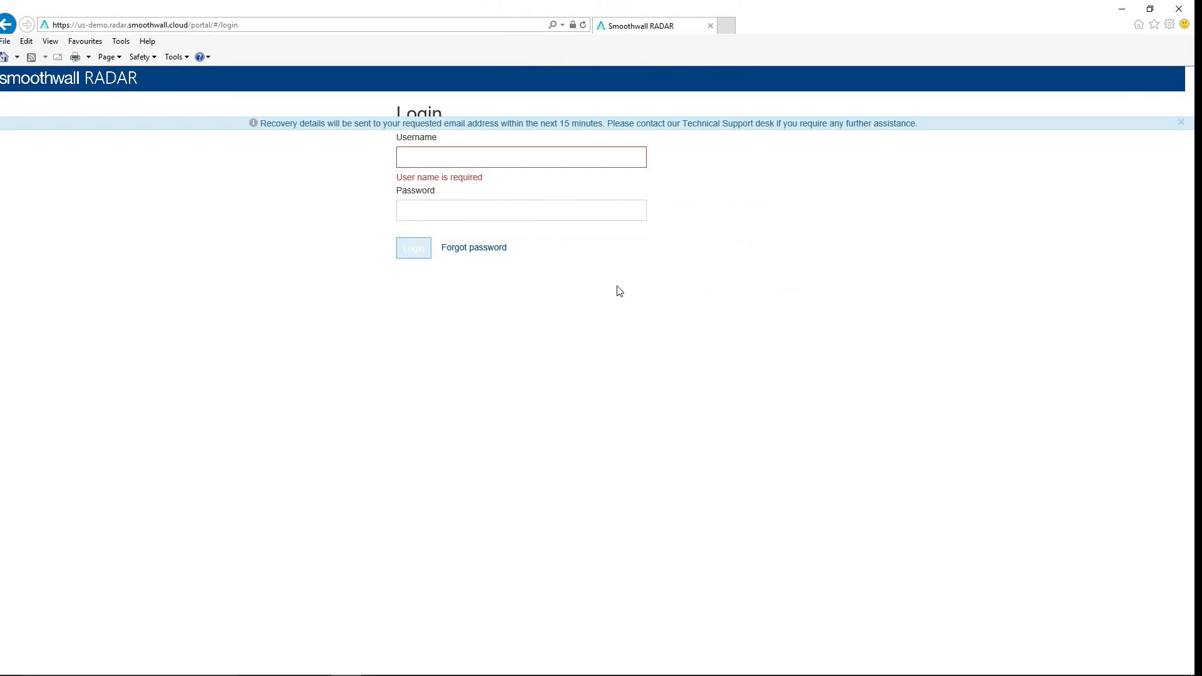
- Log in to RADAR as ghs-user with the account password
click(521, 158)
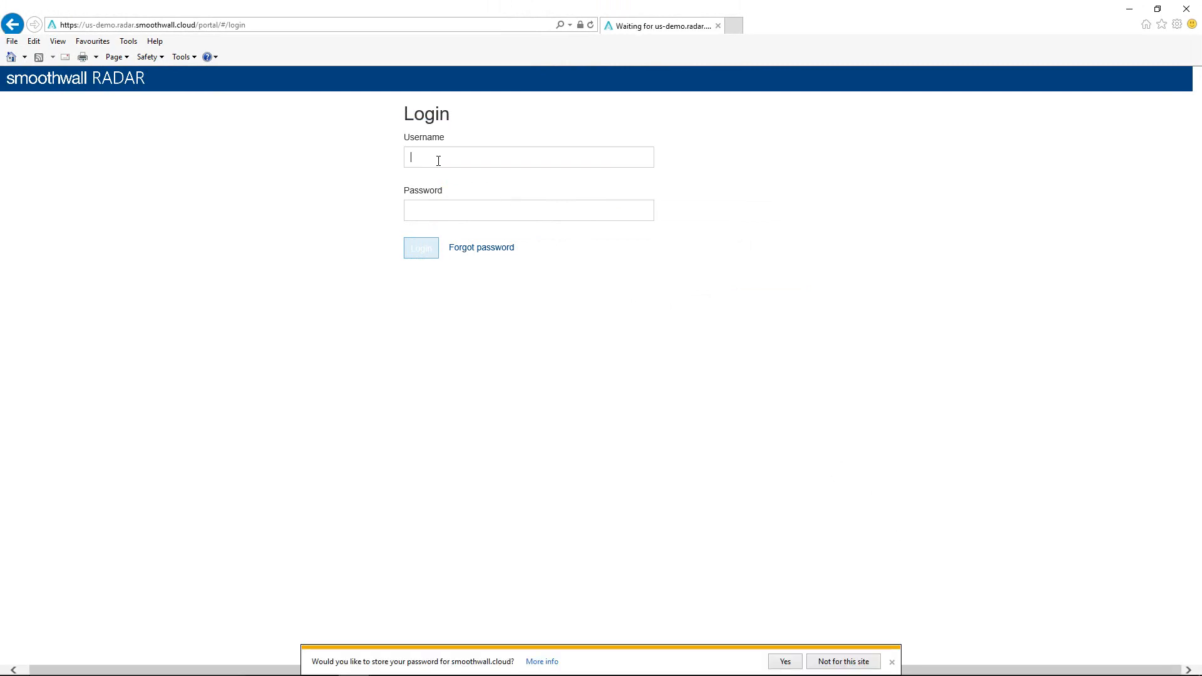
text(ghs-user)
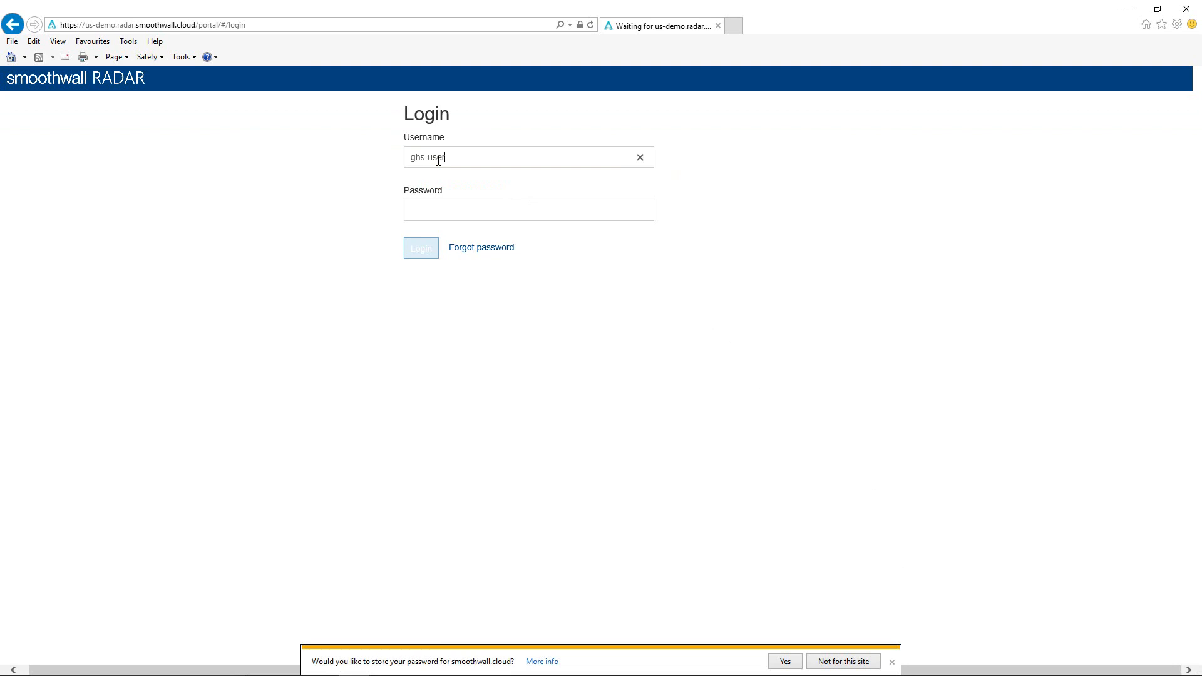
text(••••)
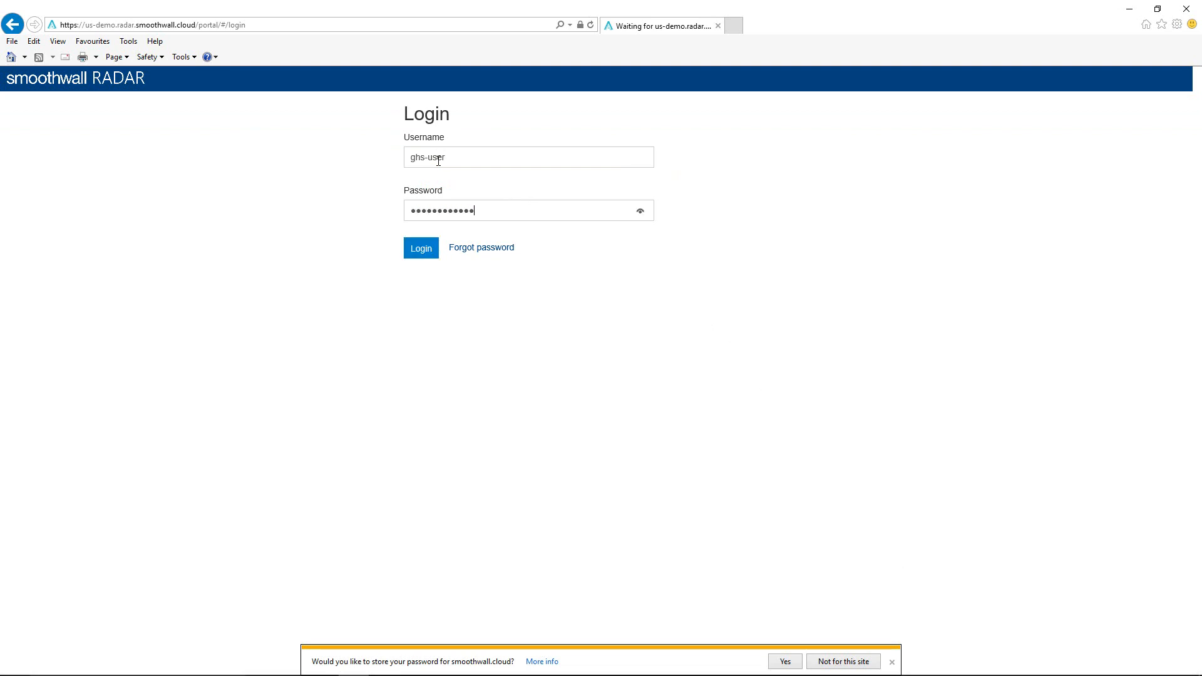
click(421, 248)
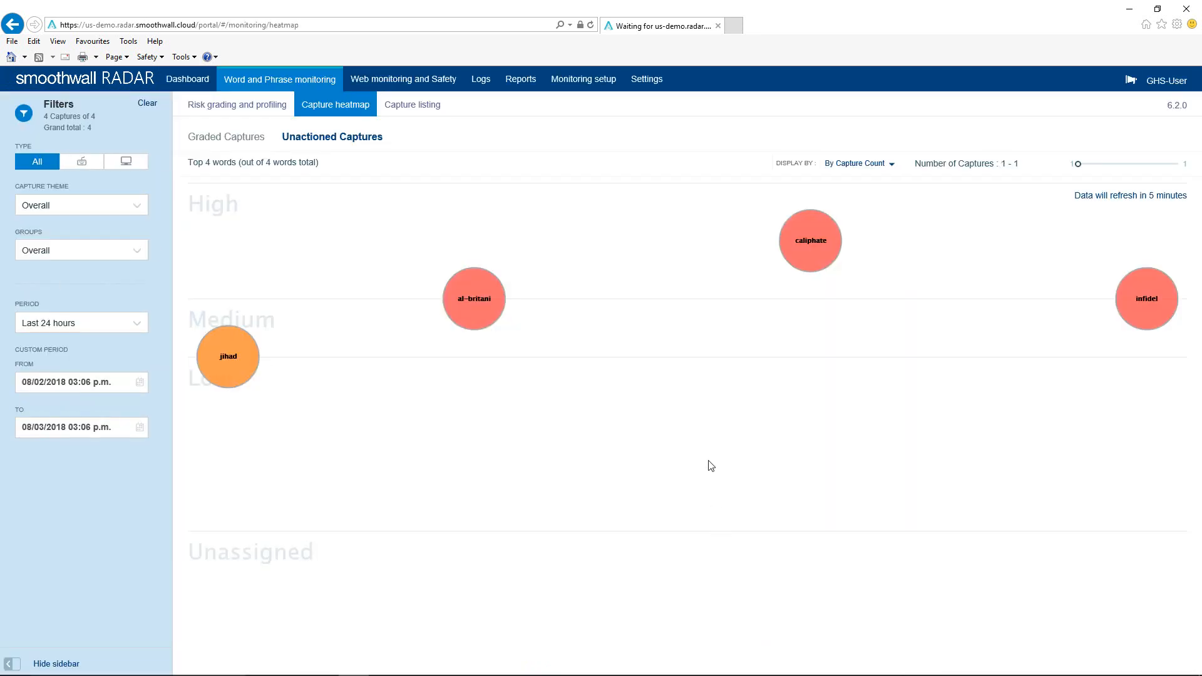
mouse_move(715, 462)
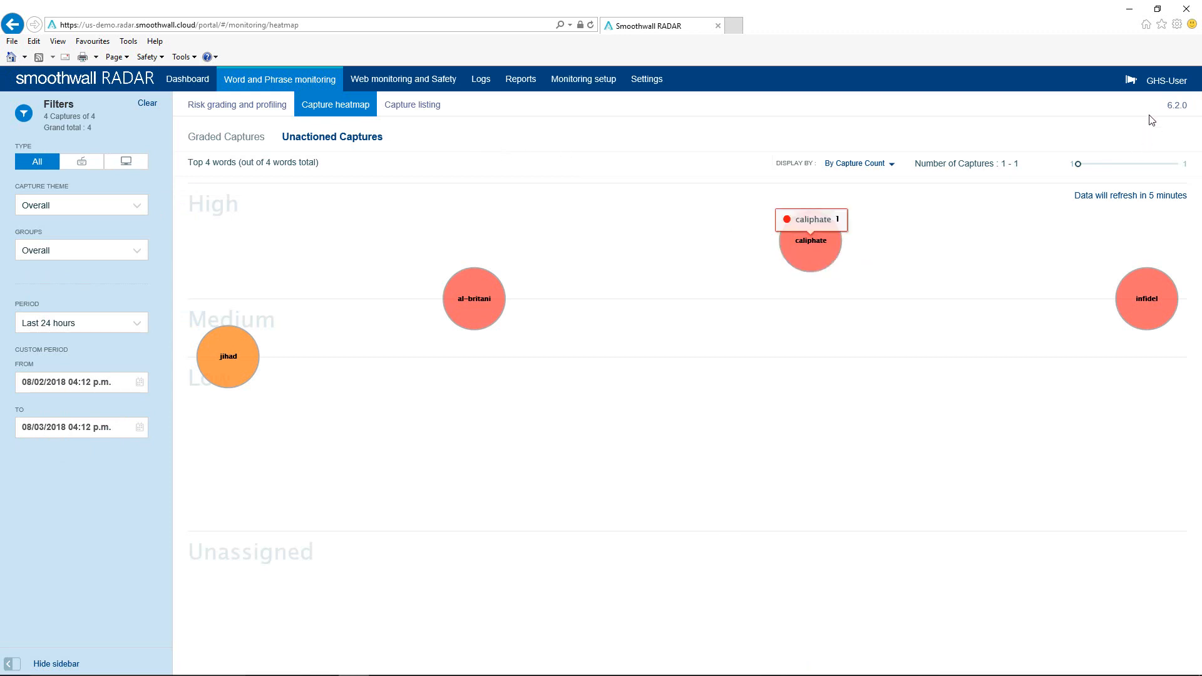
- Show the GHS-User account dropdown menu at the top right
click(1167, 79)
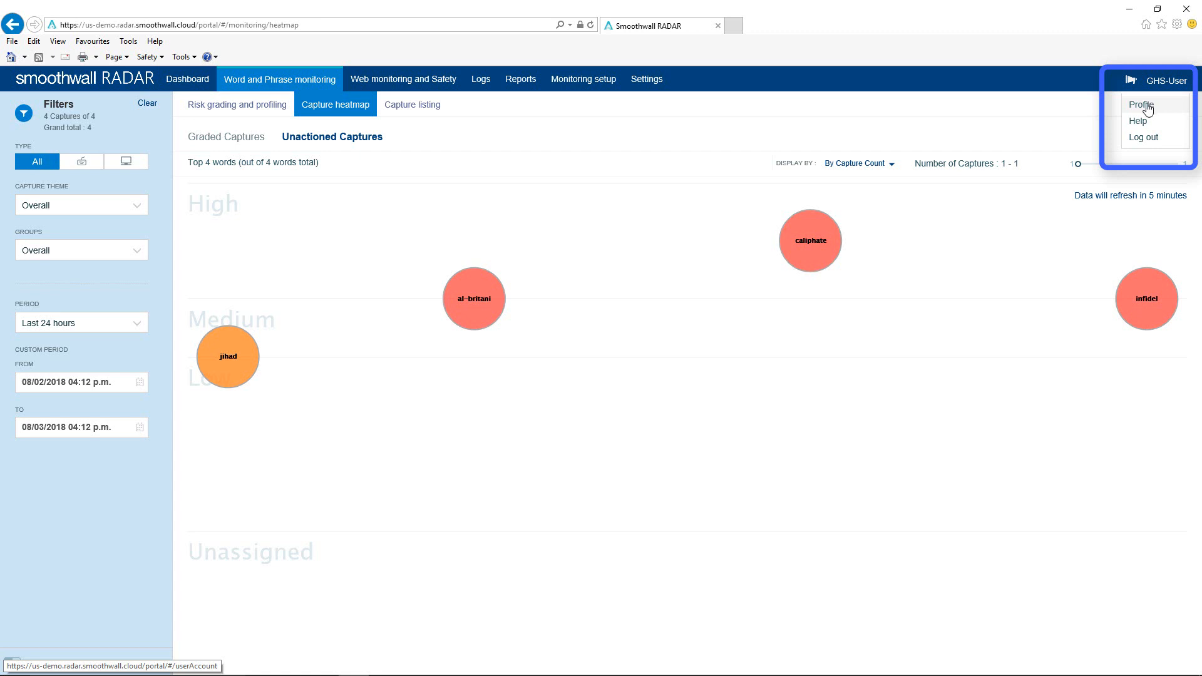
- In Profile > Login details, enter a first name and updated email address, and save
click(1141, 105)
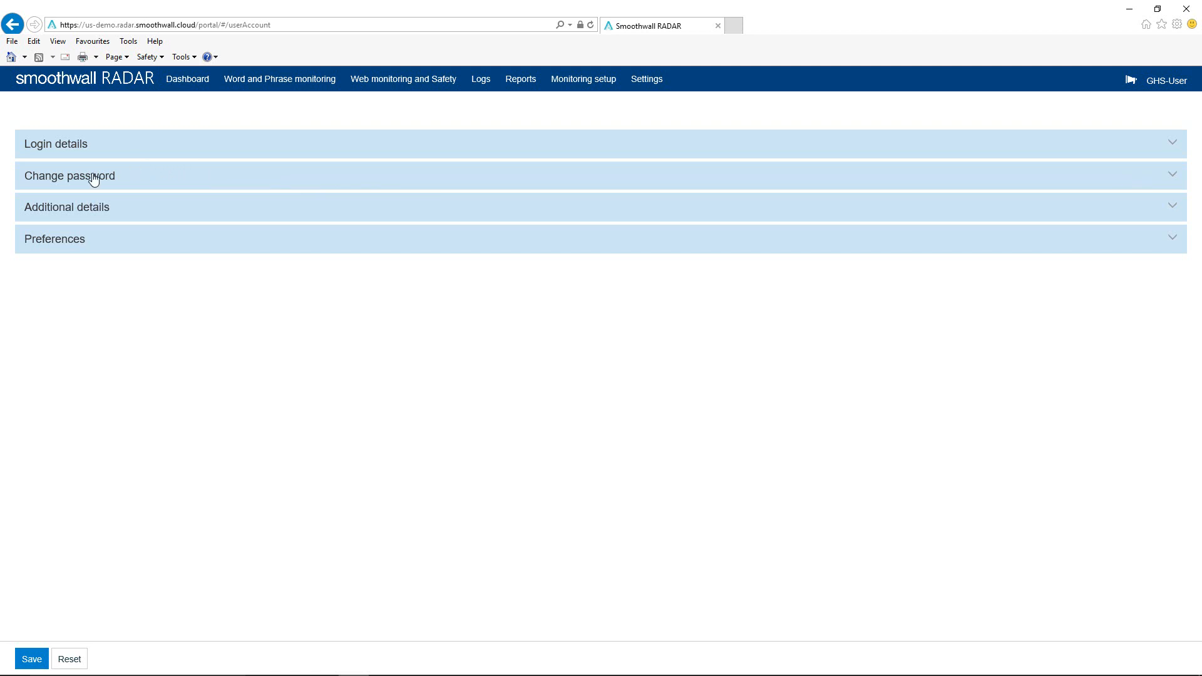
click(55, 143)
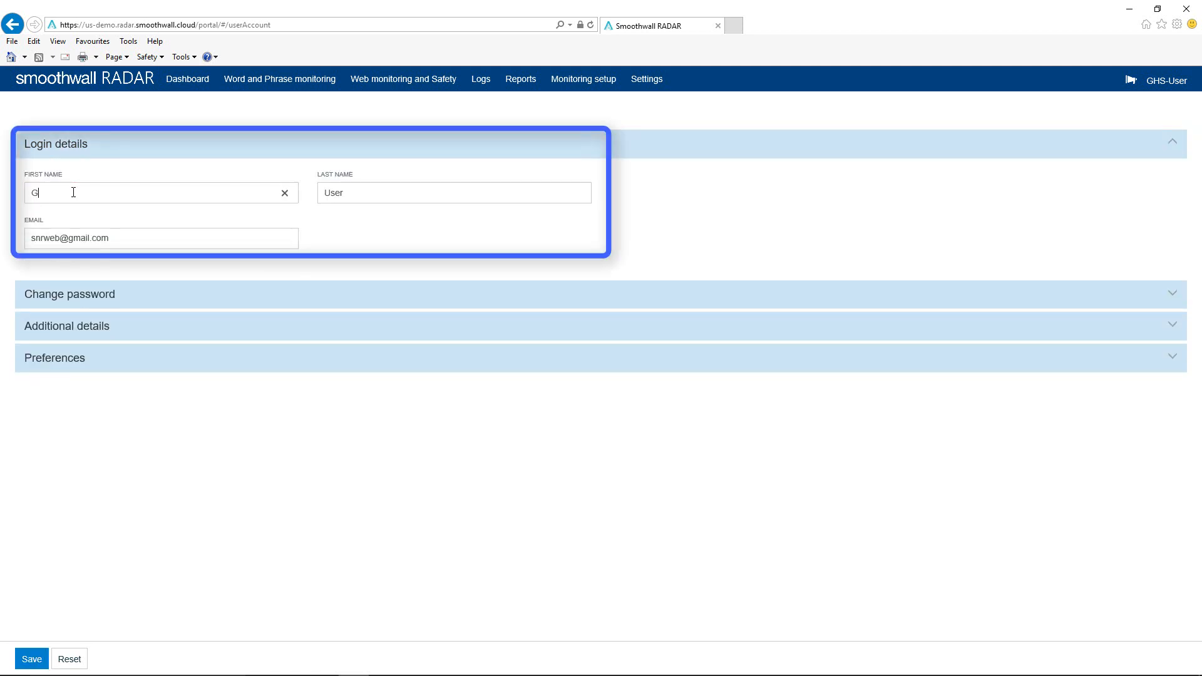
text(ary)
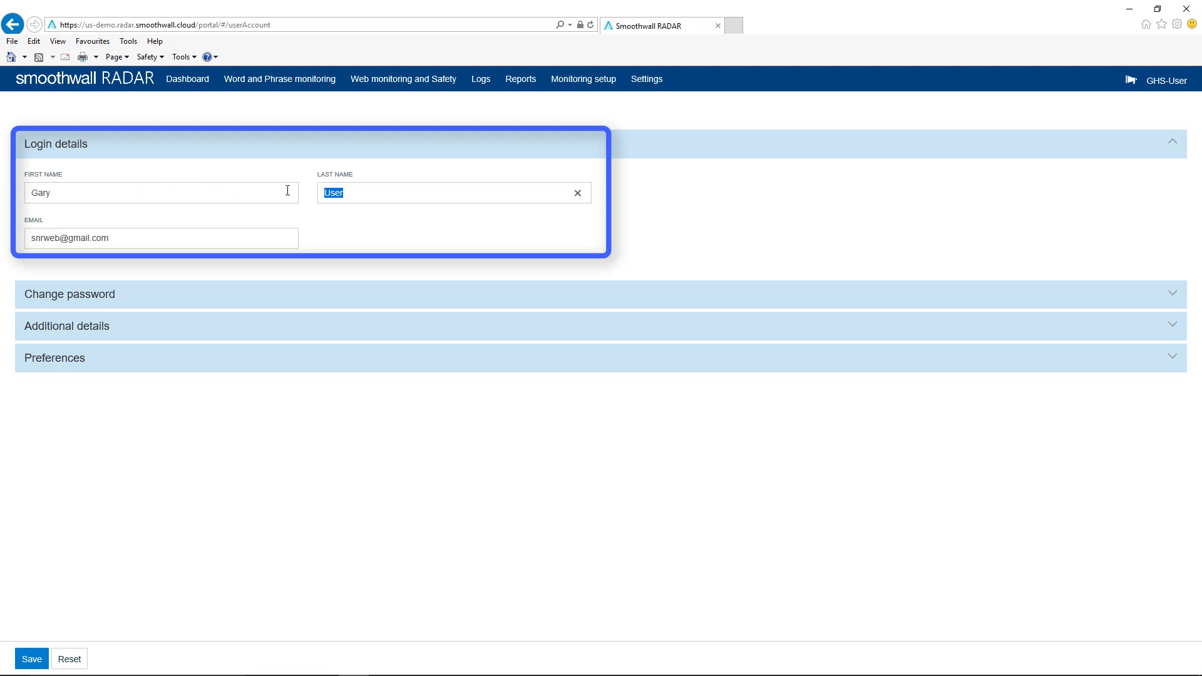
text(U)
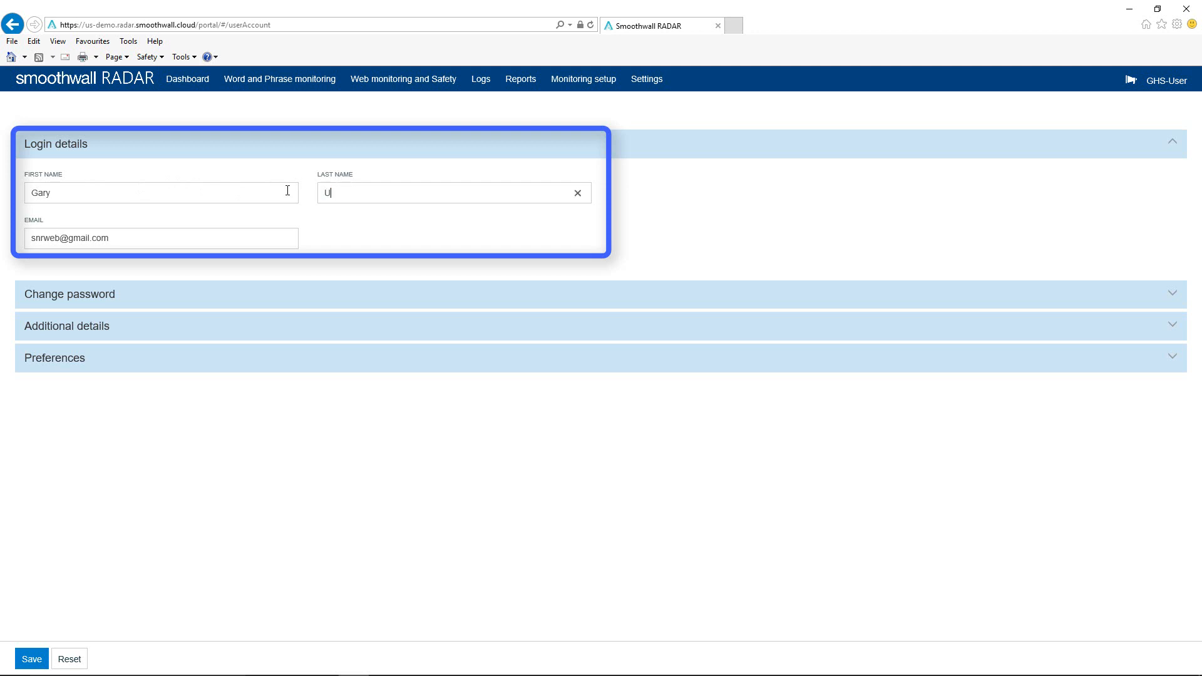
text(ser)
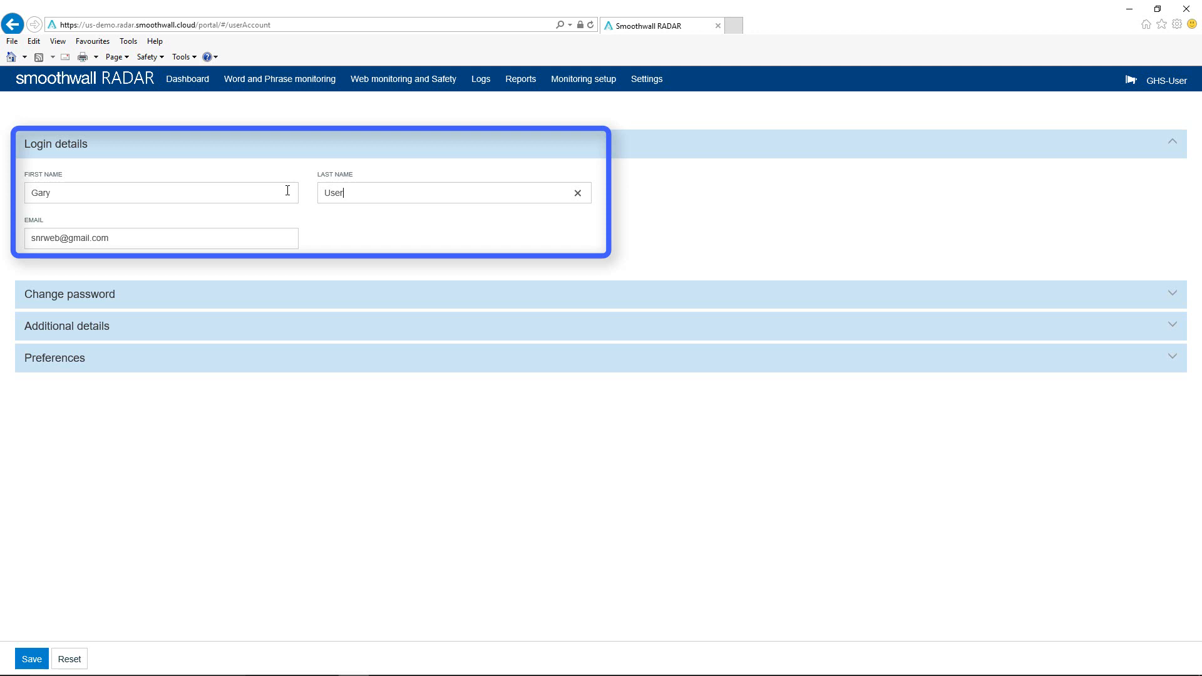
mouse_move(90, 462)
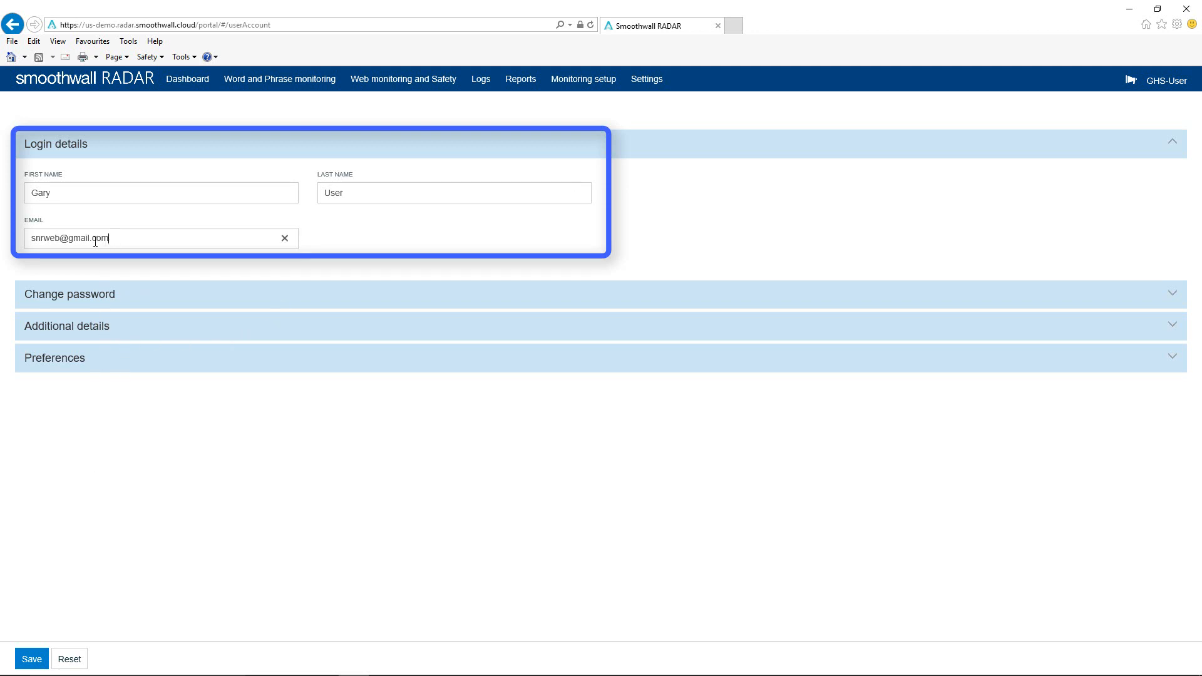
double_click(44, 238)
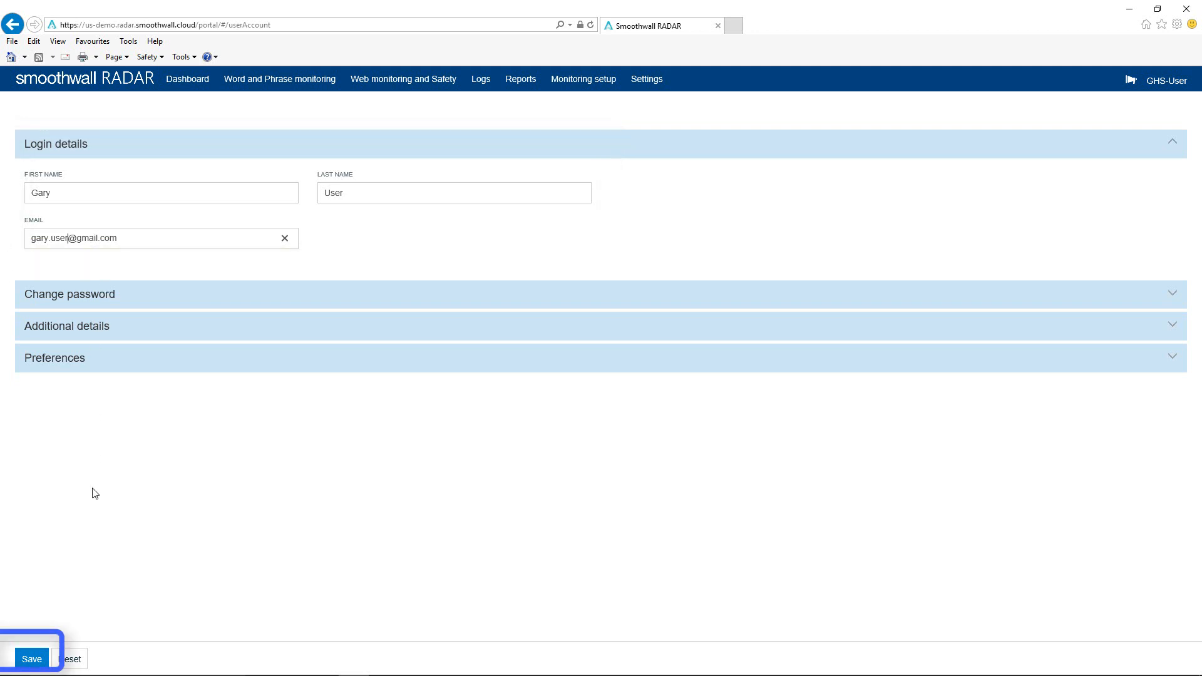
click(32, 659)
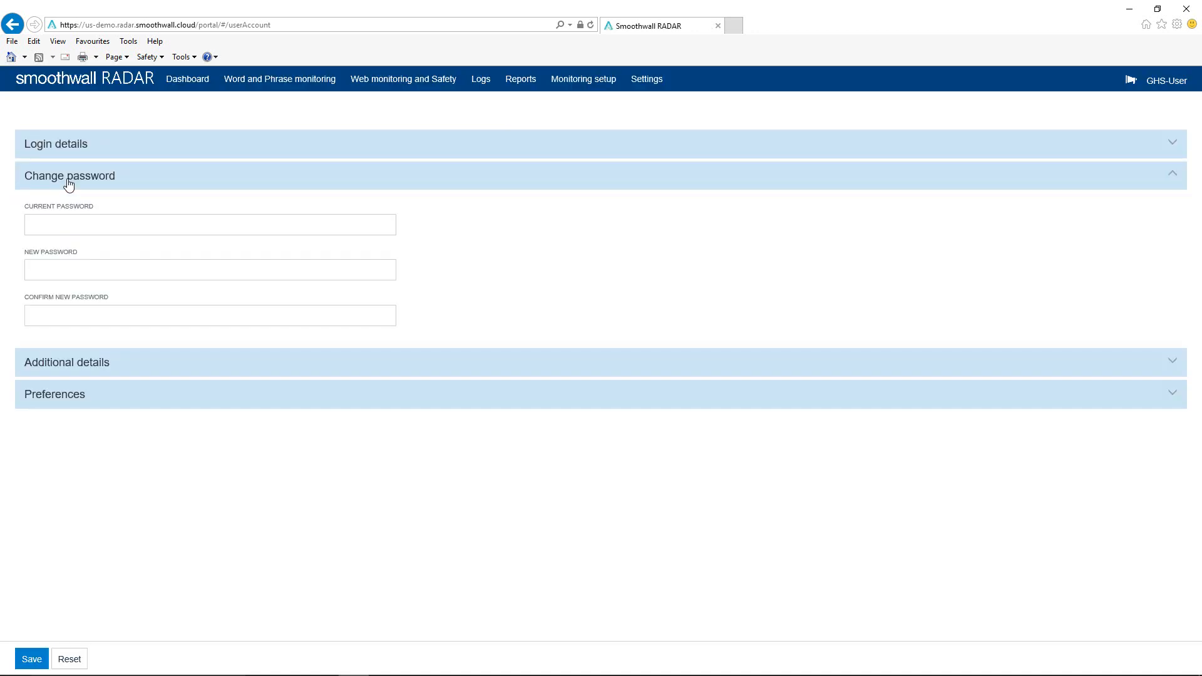
- Enter the current password and the new password twice, then save the password change
click(210, 224)
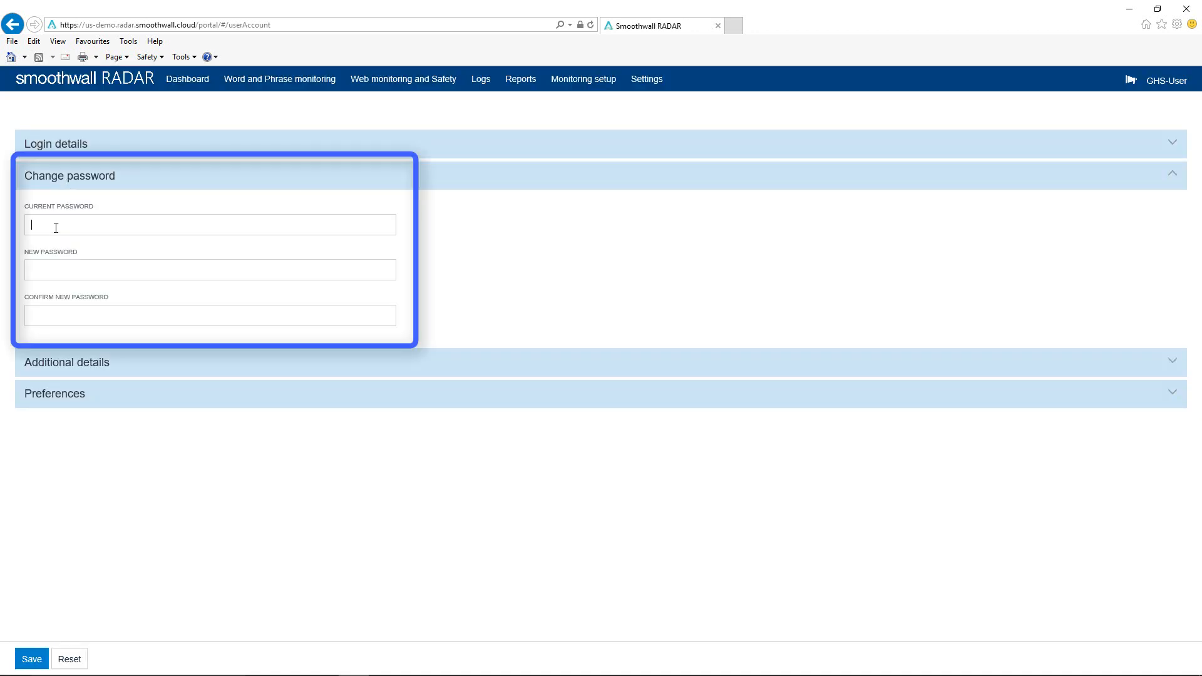
text(password)
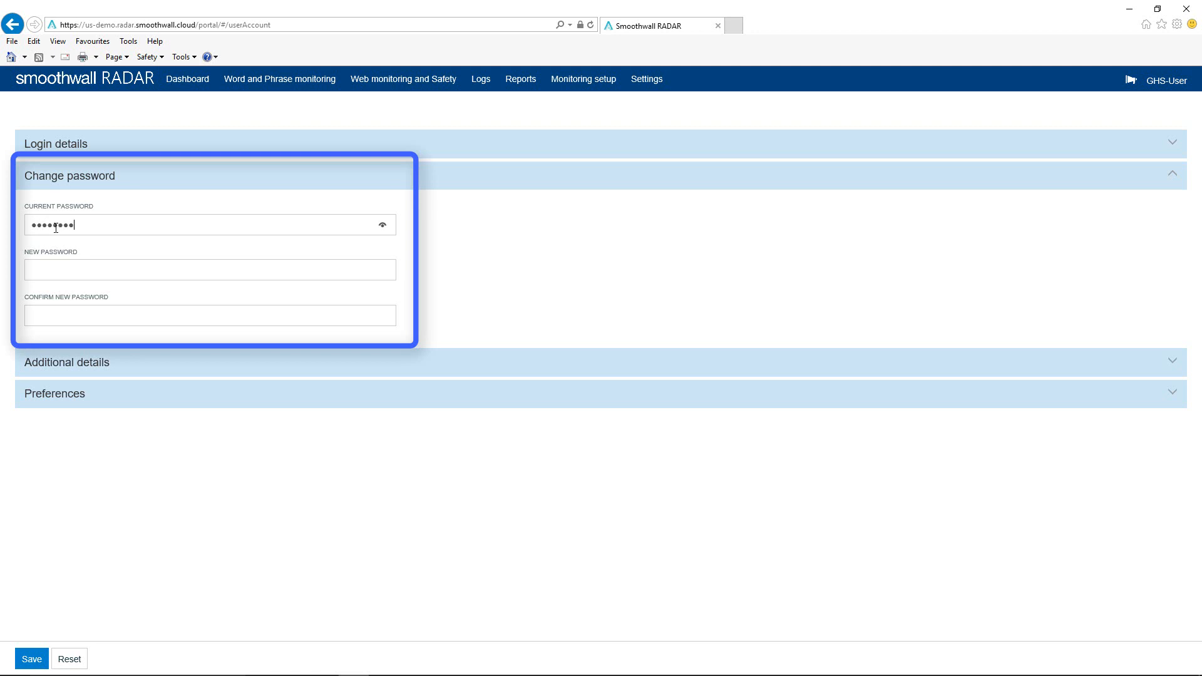
click(210, 269)
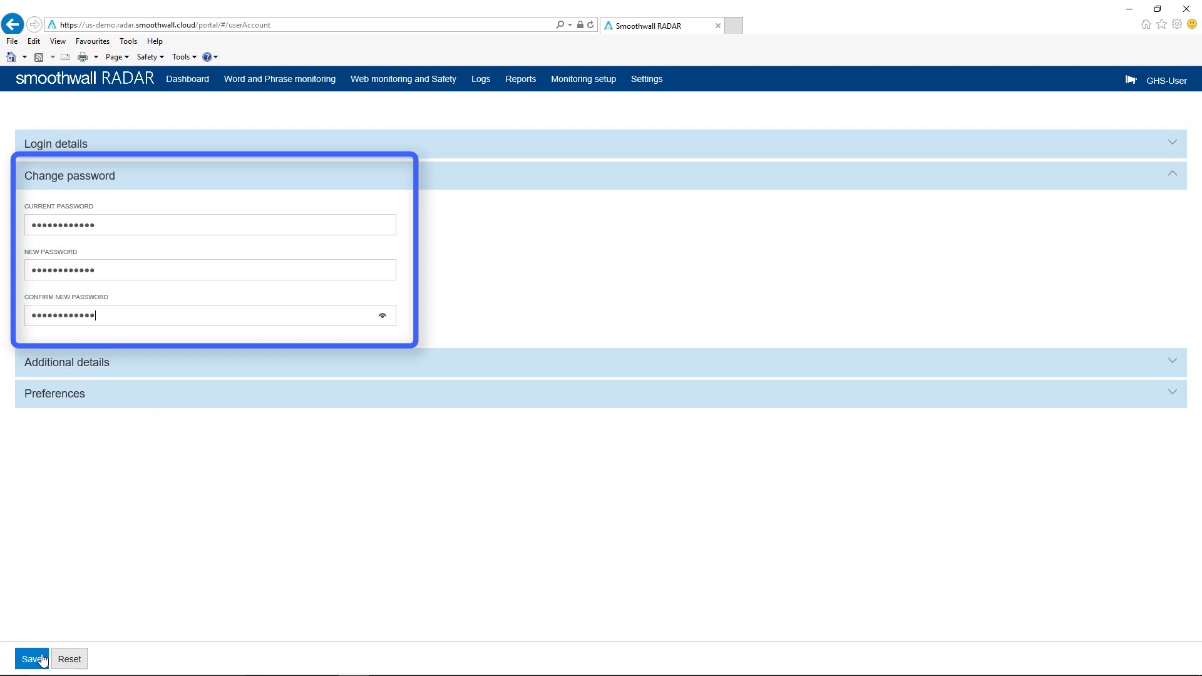
click(32, 659)
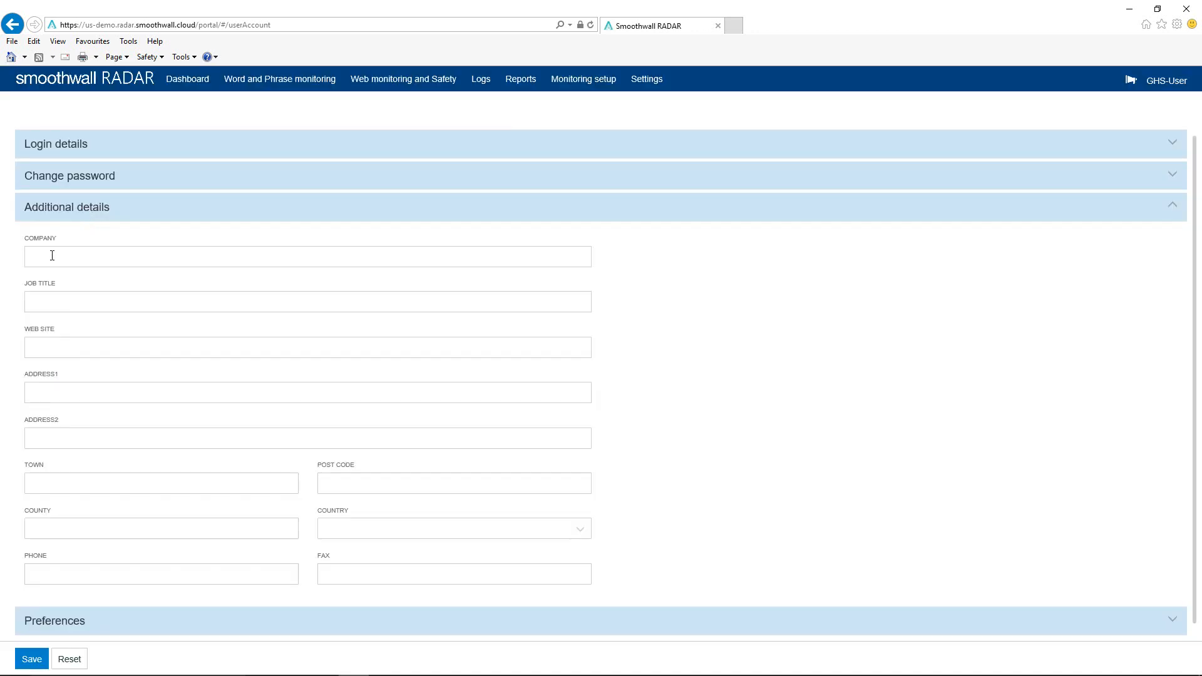
- Set Company to Smoothwall UK and Job title to Technical Support in Additional details, and save
text(Smoothwall UK)
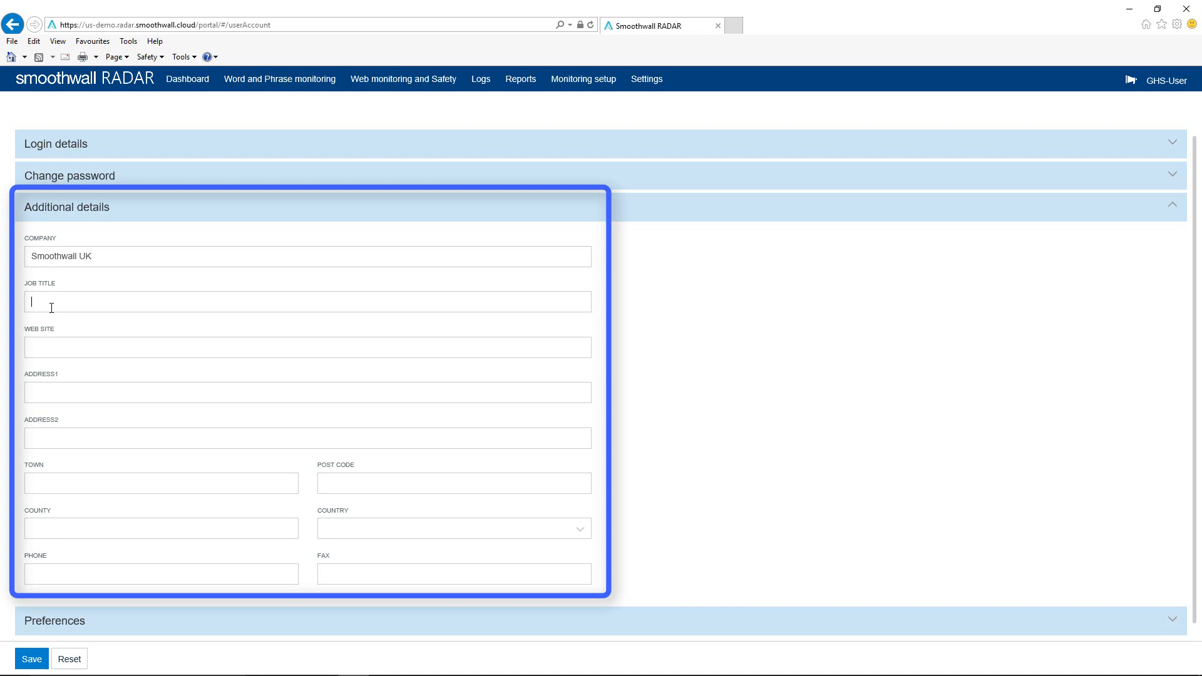
text(Technica)
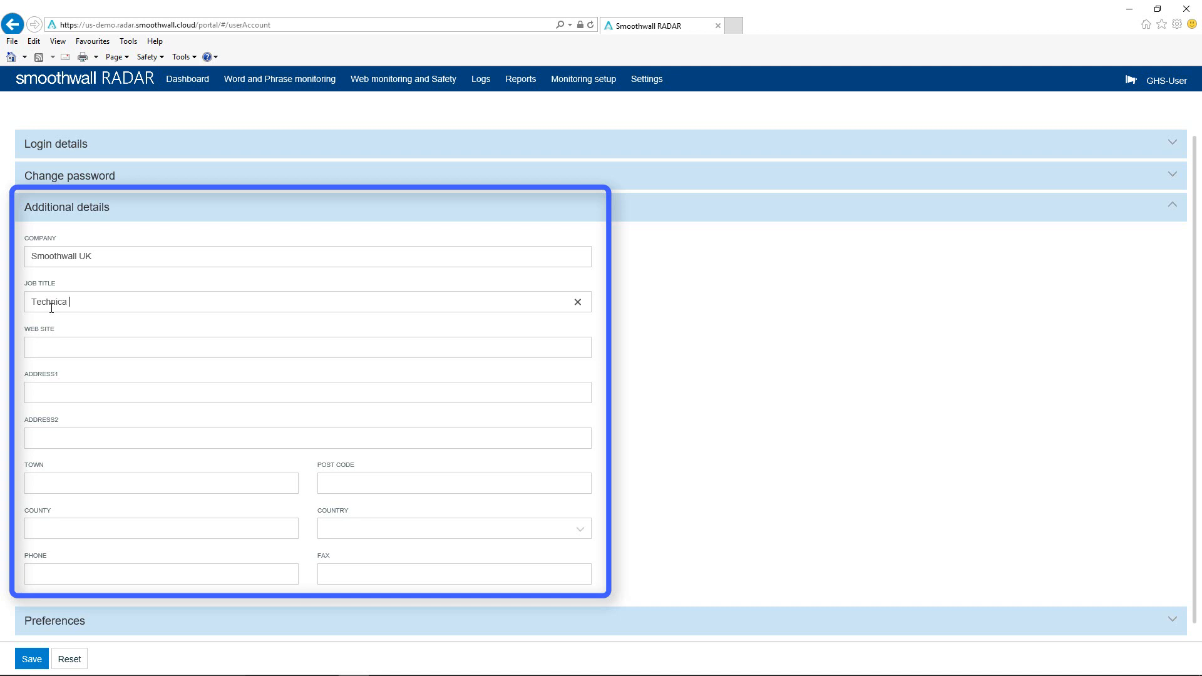
text(l Support)
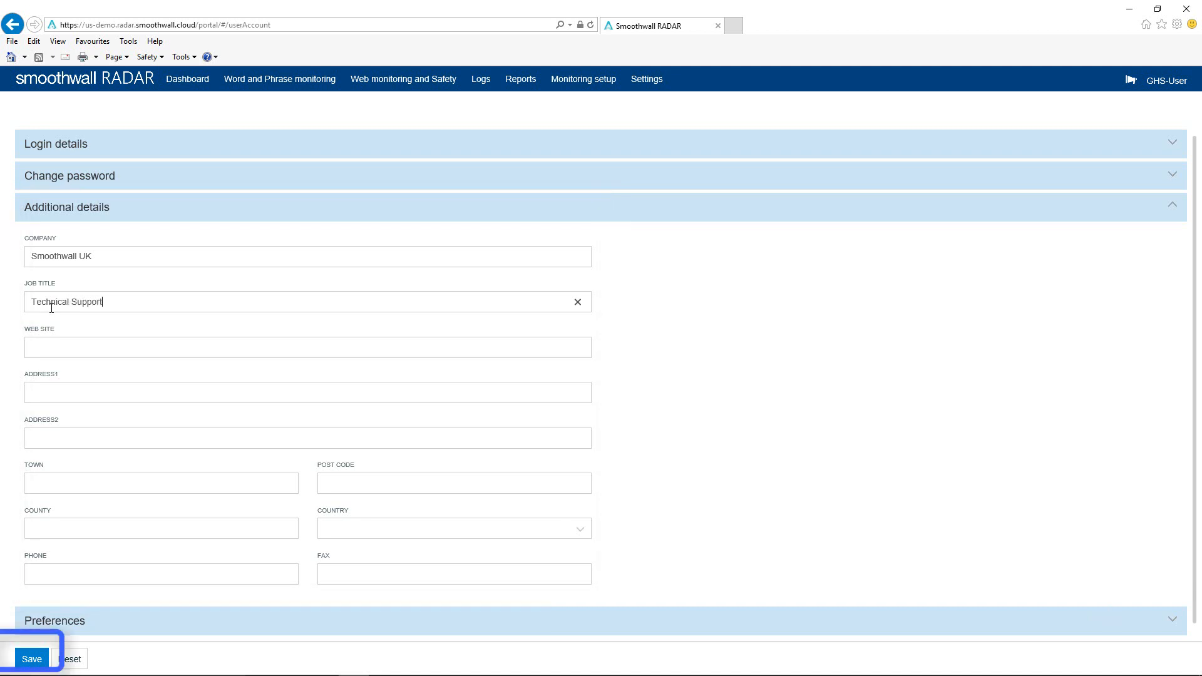
click(30, 659)
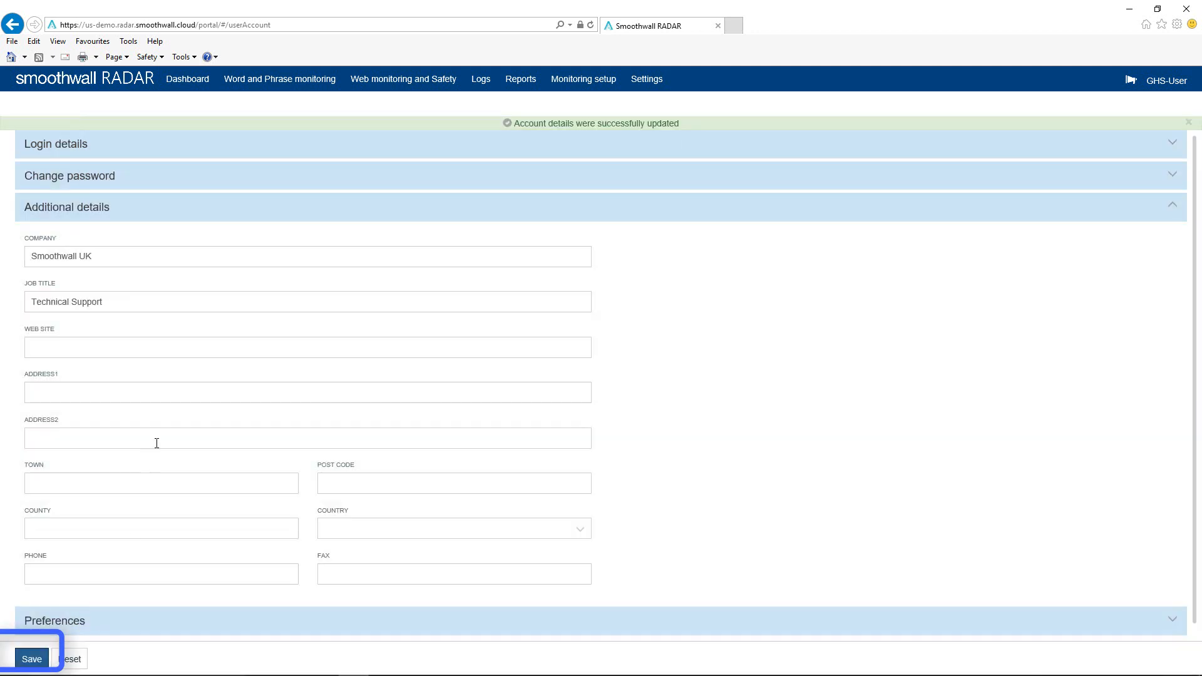
click(66, 207)
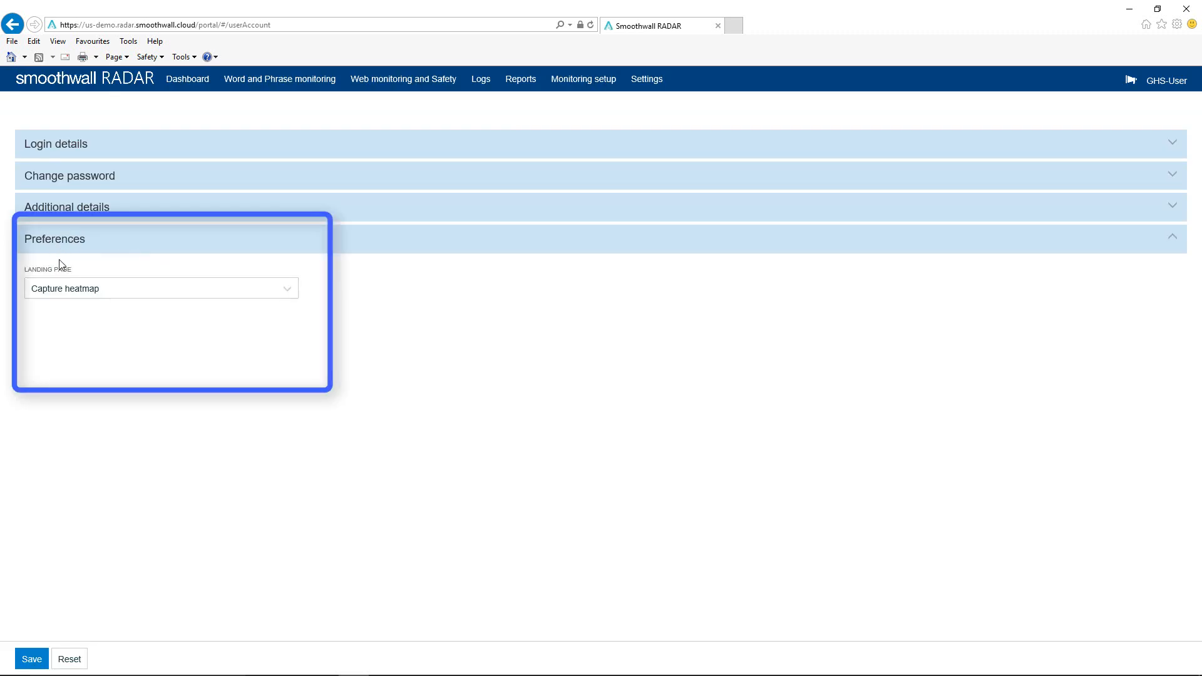
- Set the landing page preference to Capture listing, save it, and return to the capture heatmap
click(162, 289)
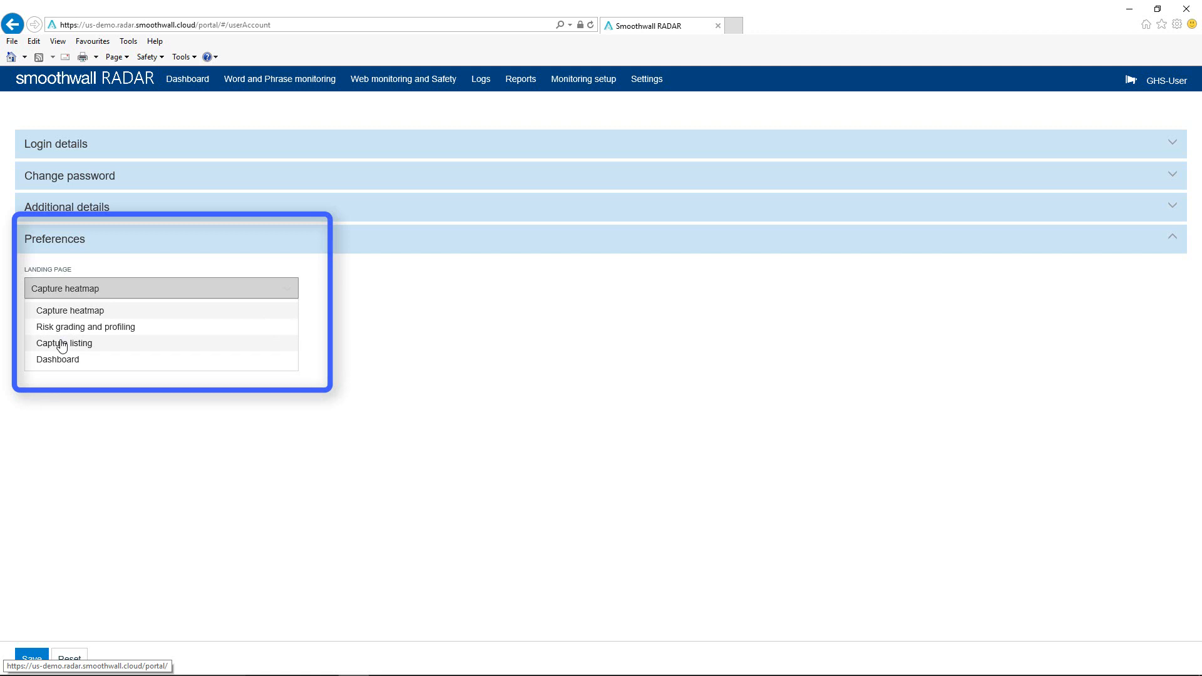
click(64, 343)
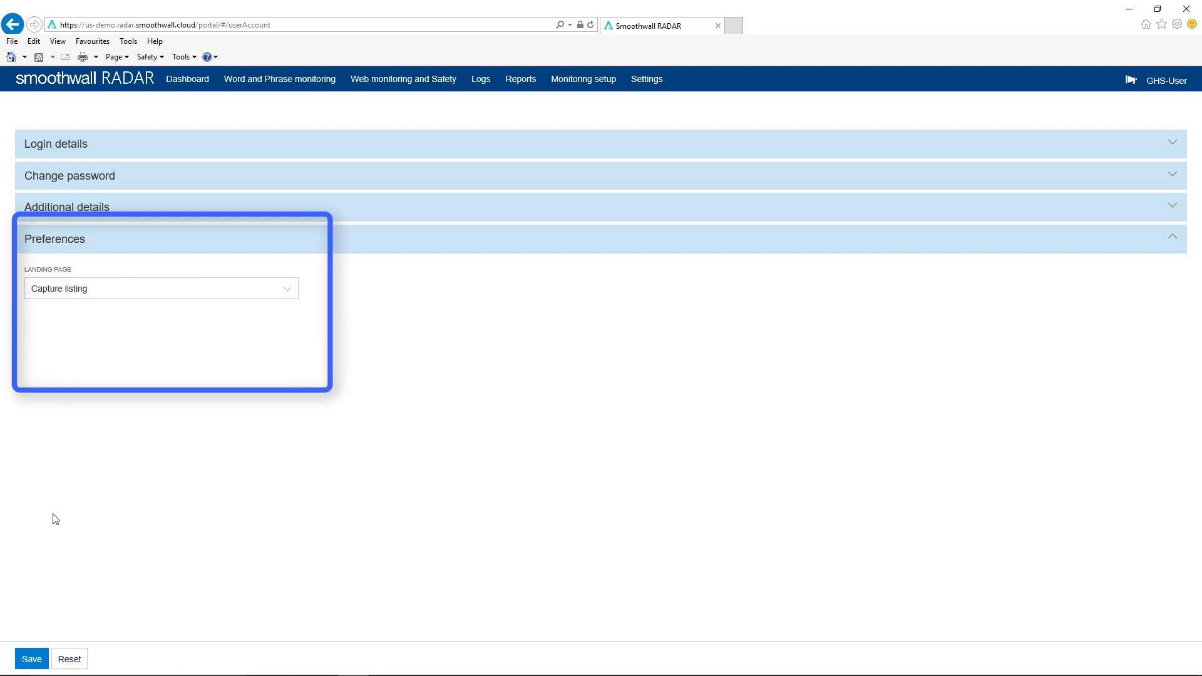
click(30, 659)
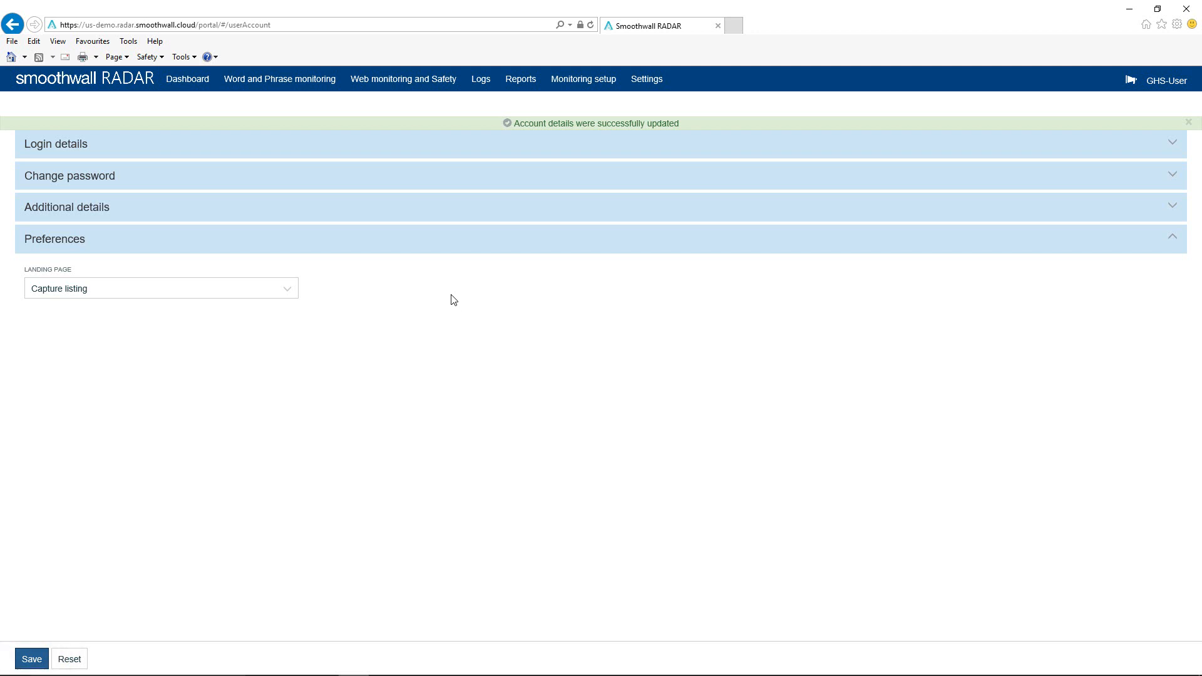
click(280, 78)
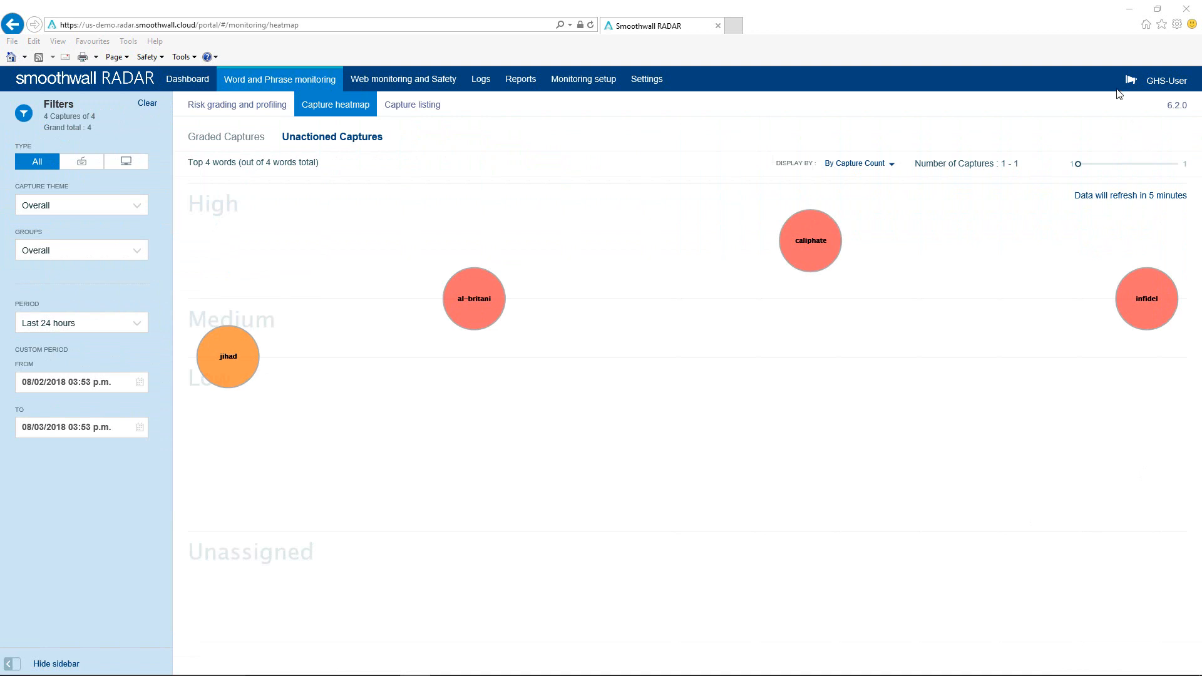
- Start a Monitor User Feedback message with subject 'Copy and Paste'
click(1130, 81)
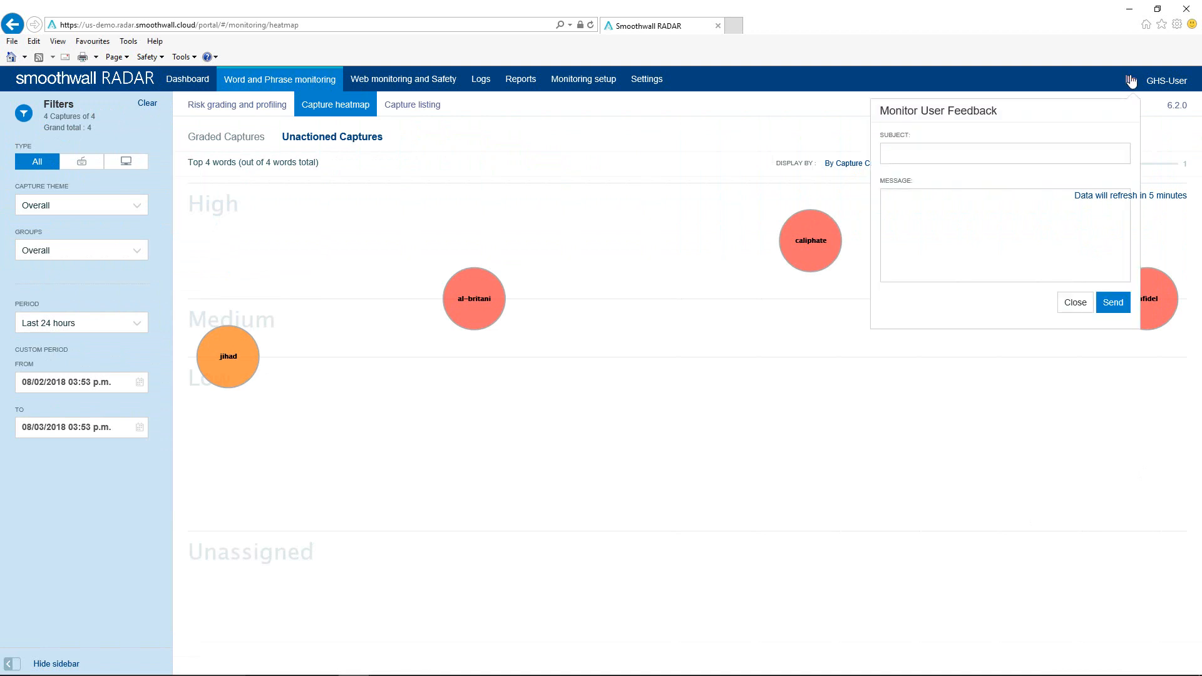
click(1006, 153)
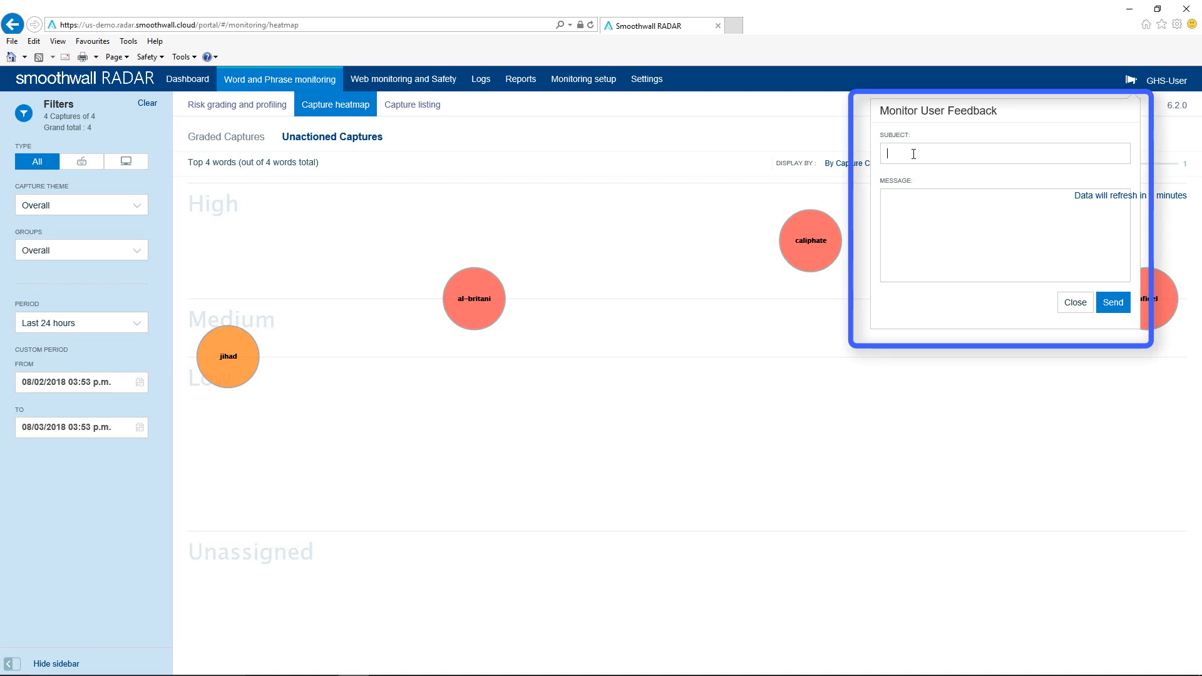
text(c)
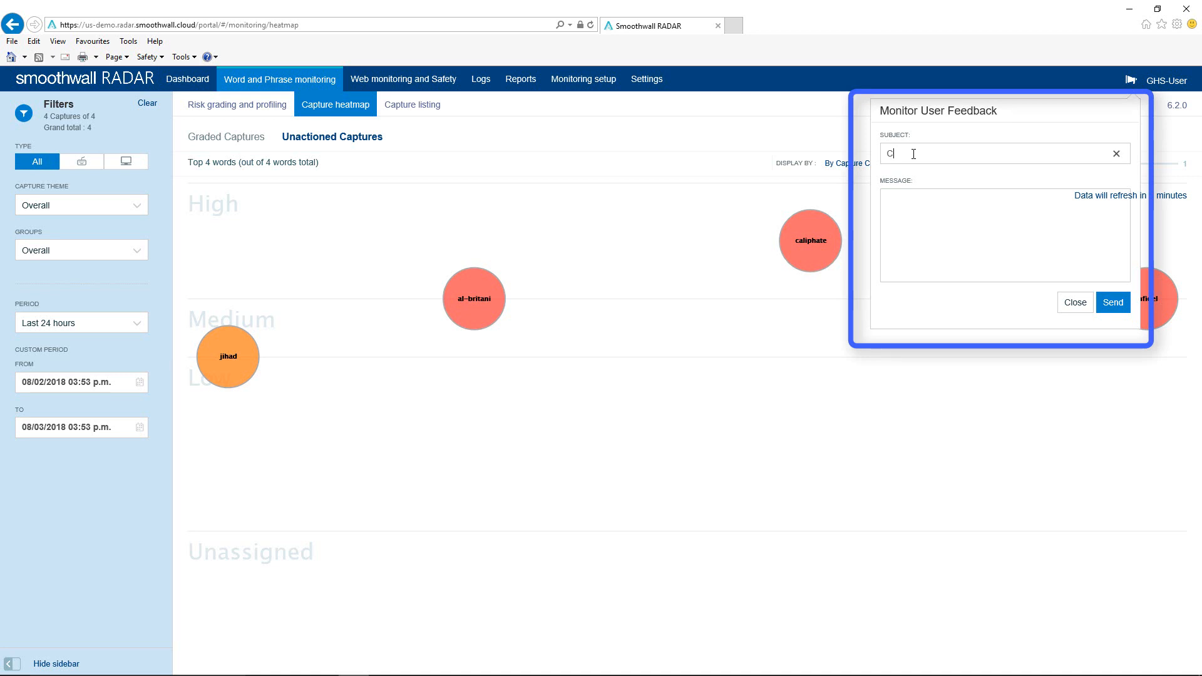
text(Copy and)
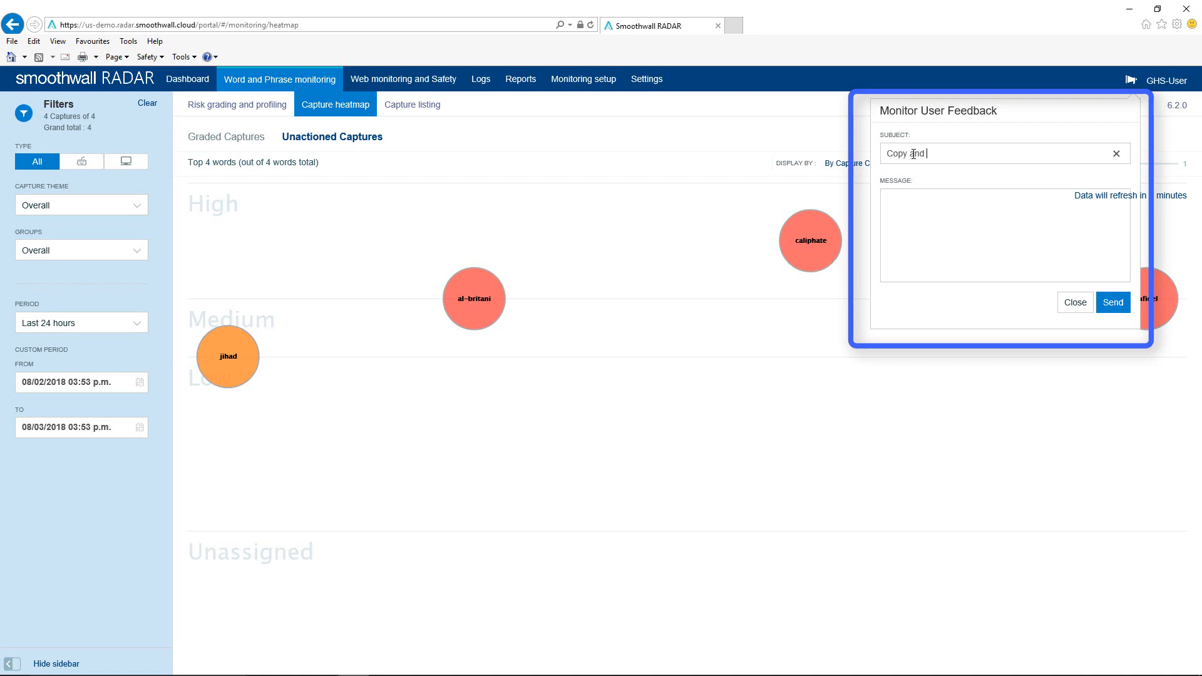
text(Pal)
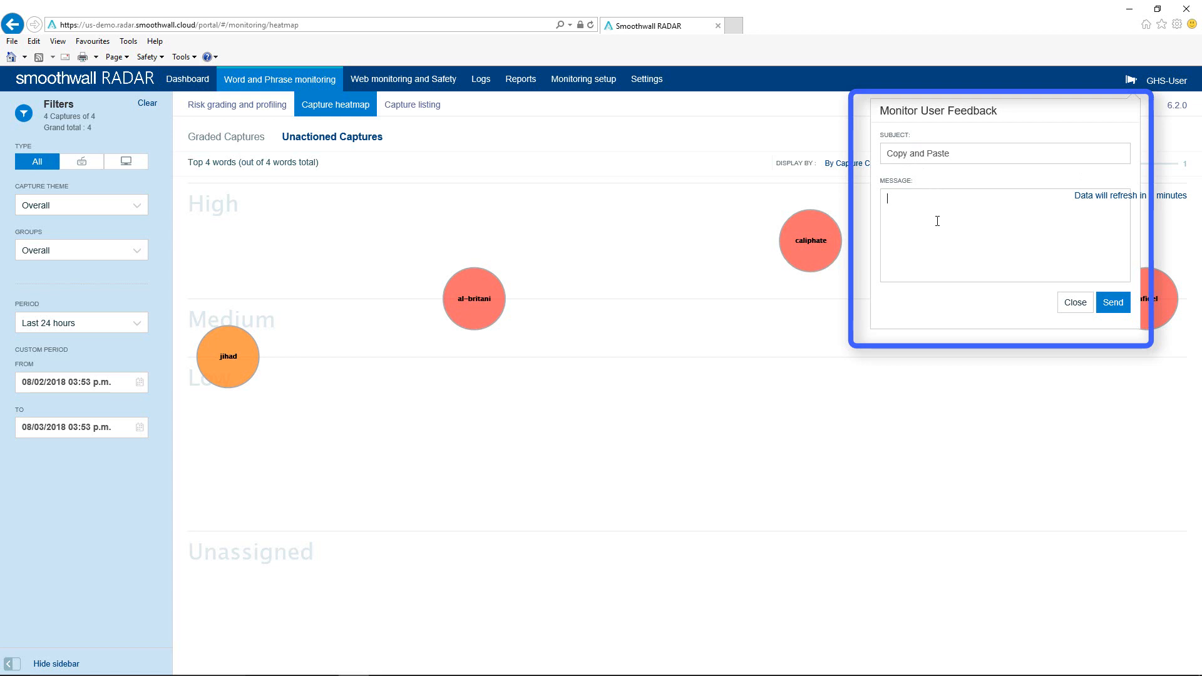
- Write 'Hi, is there an easy copy and paste function for between groups' and send the feedback
text(Hi, is there an easy copy and paste function for settings)
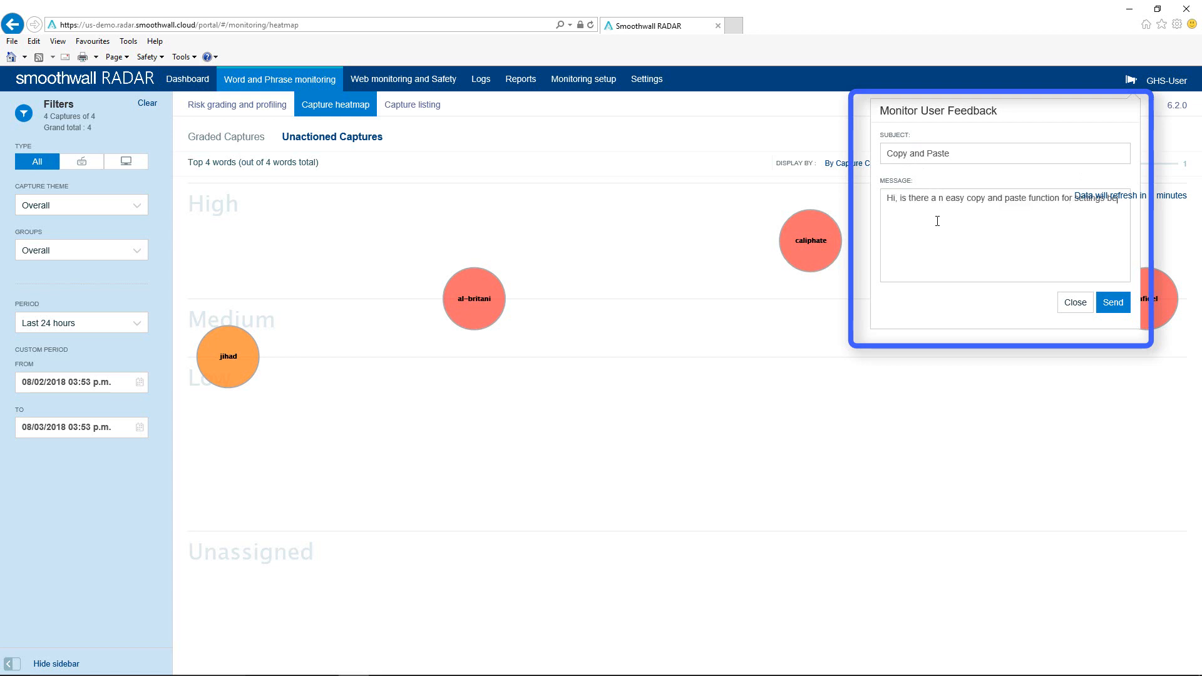
text(between)
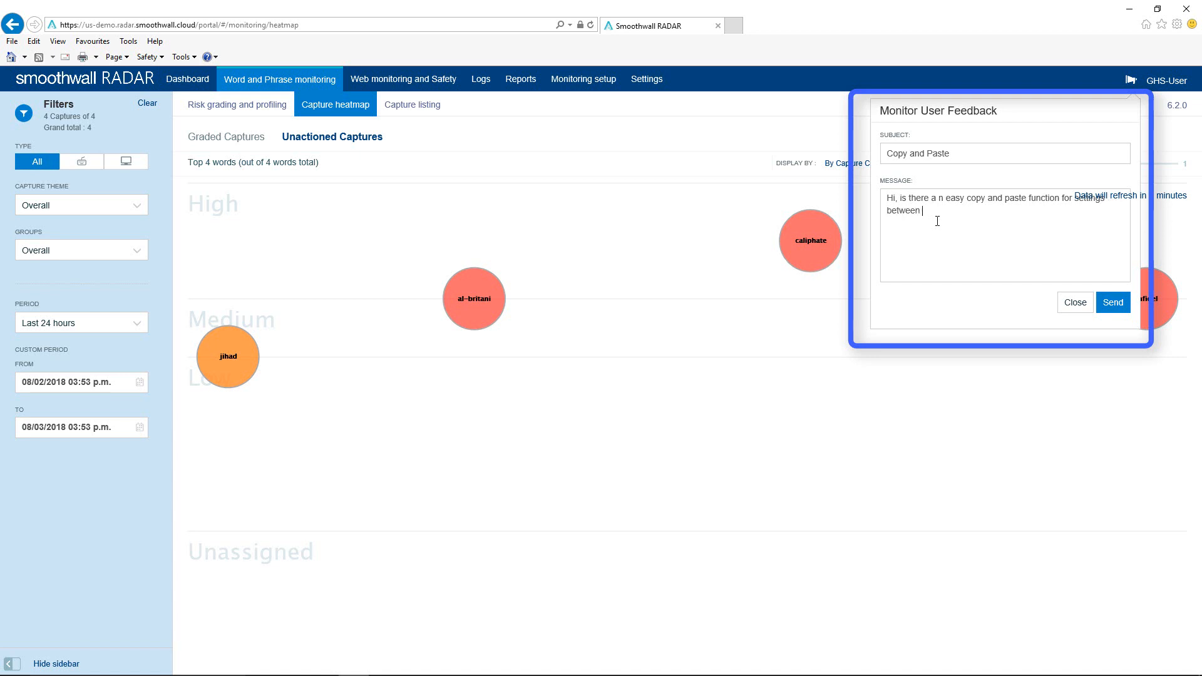
text(goup)
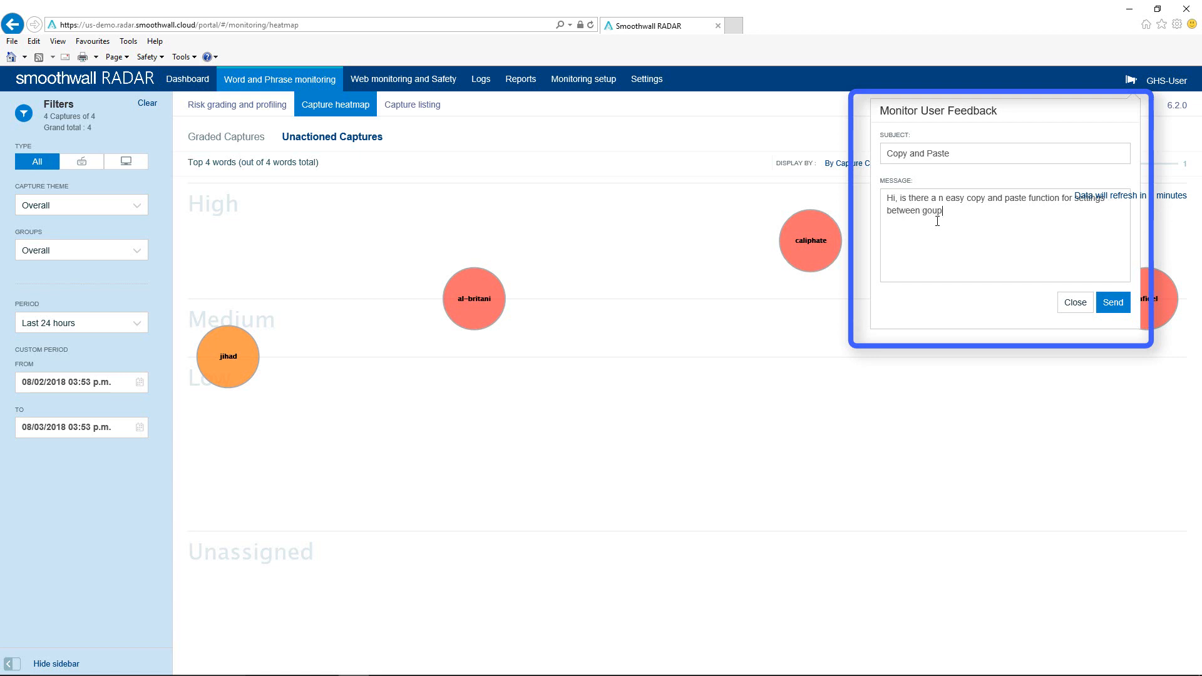
text(s)
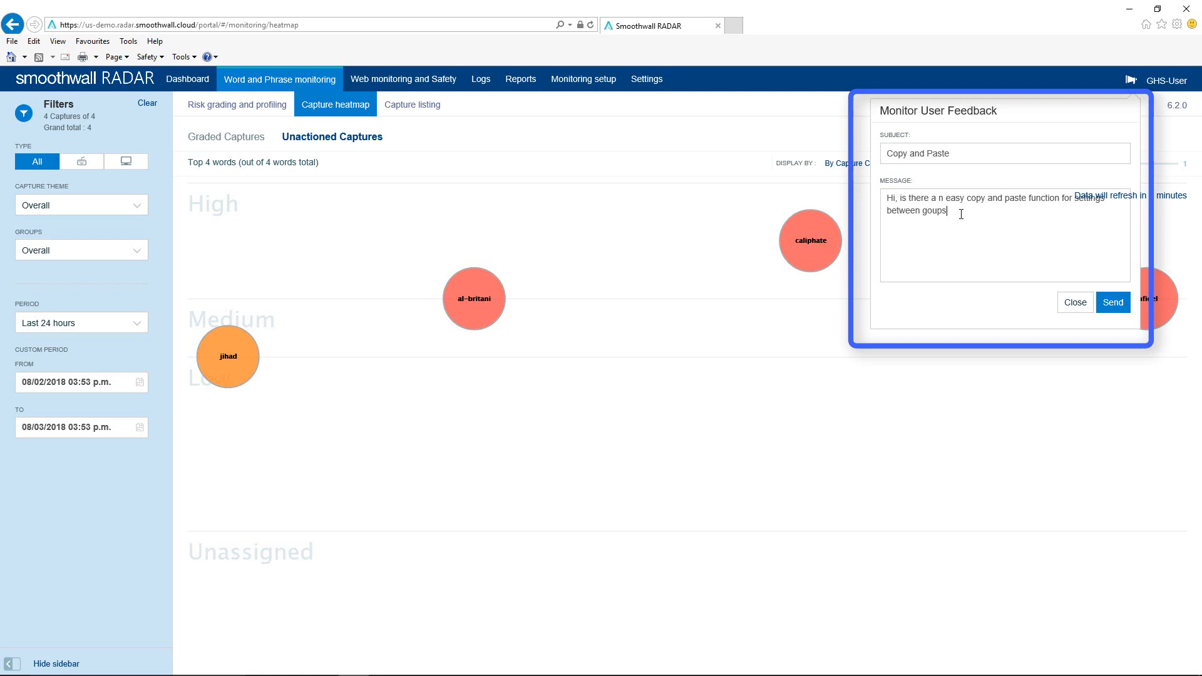
click(1112, 302)
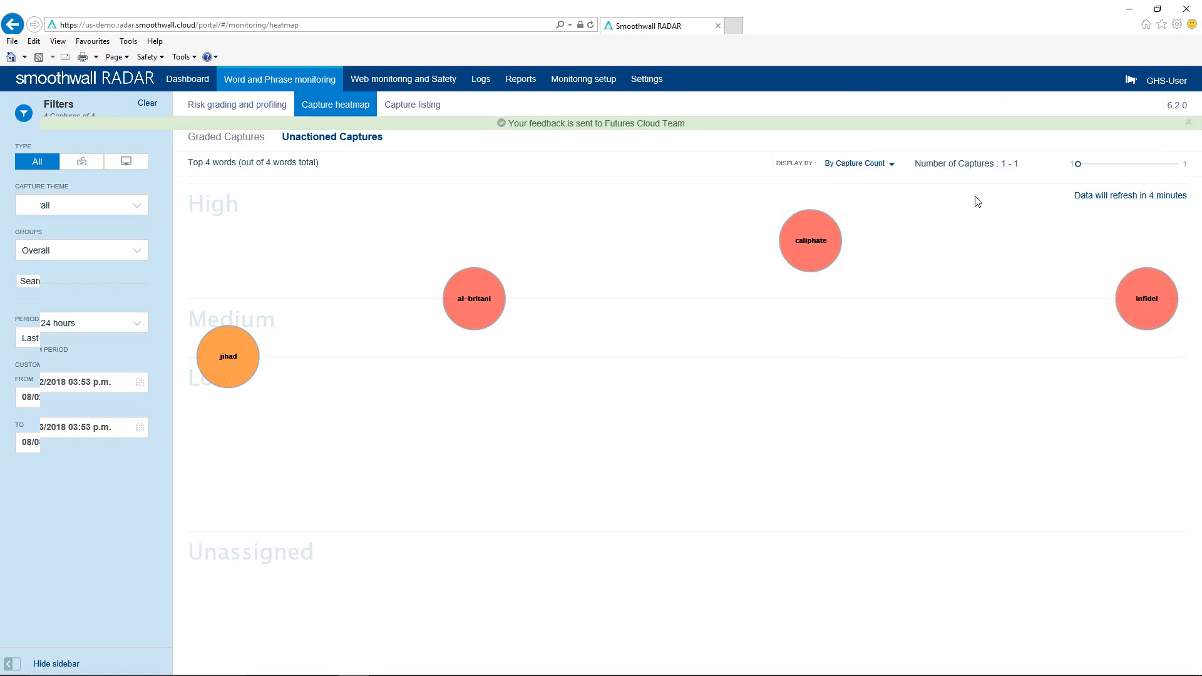
- Log out of RADAR via the GHS-User menu, returning to the login page
click(1167, 80)
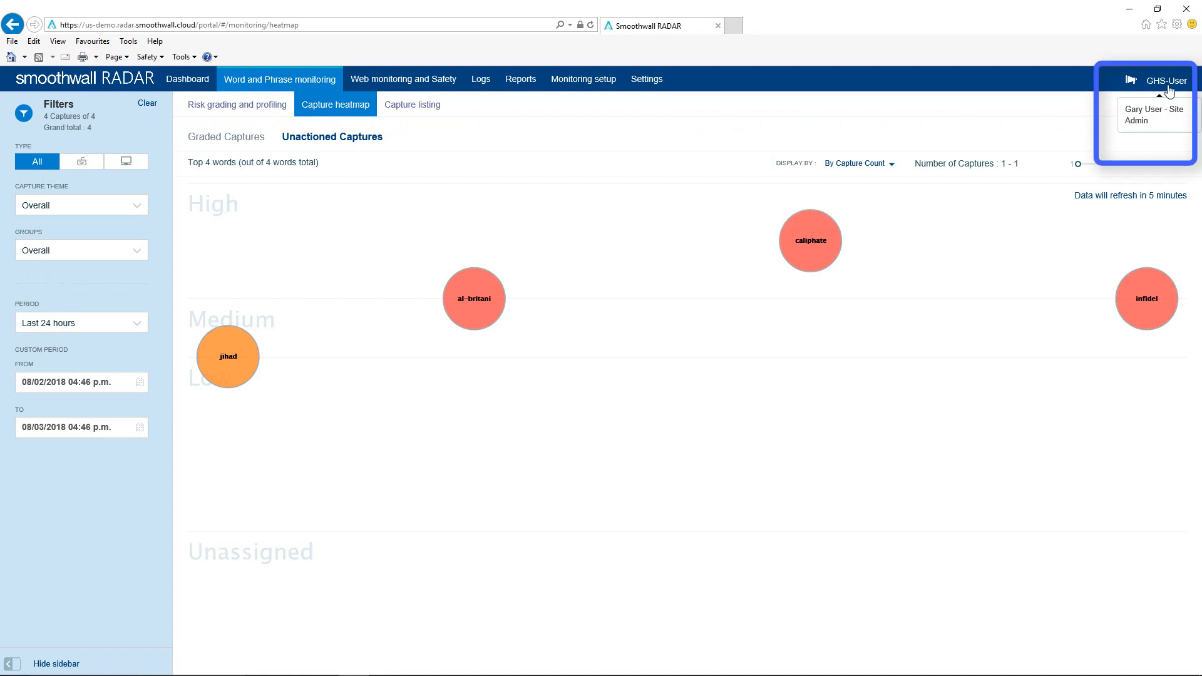
click(1167, 79)
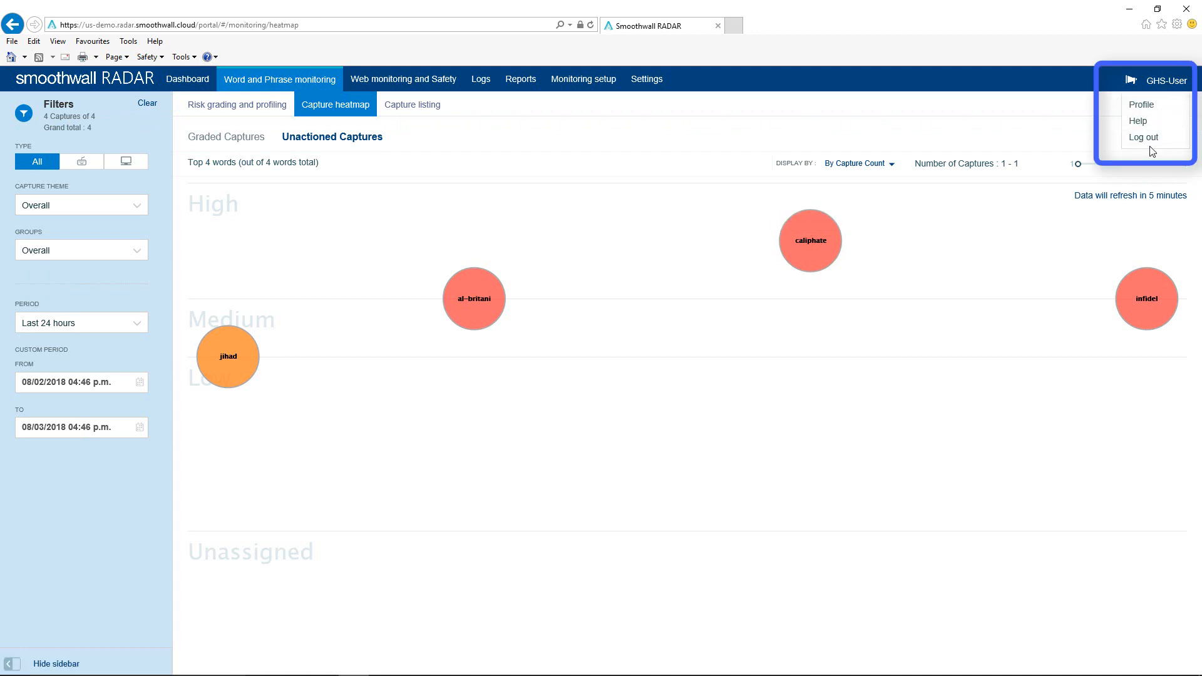
mouse_move(1144, 138)
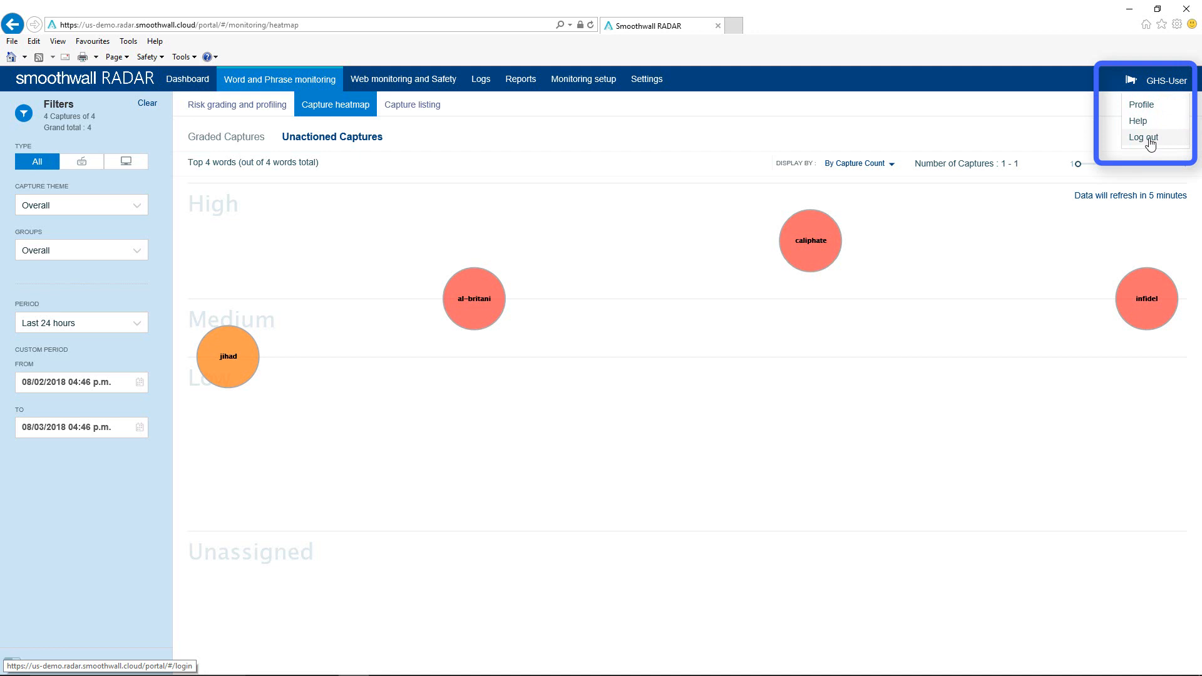
click(1144, 136)
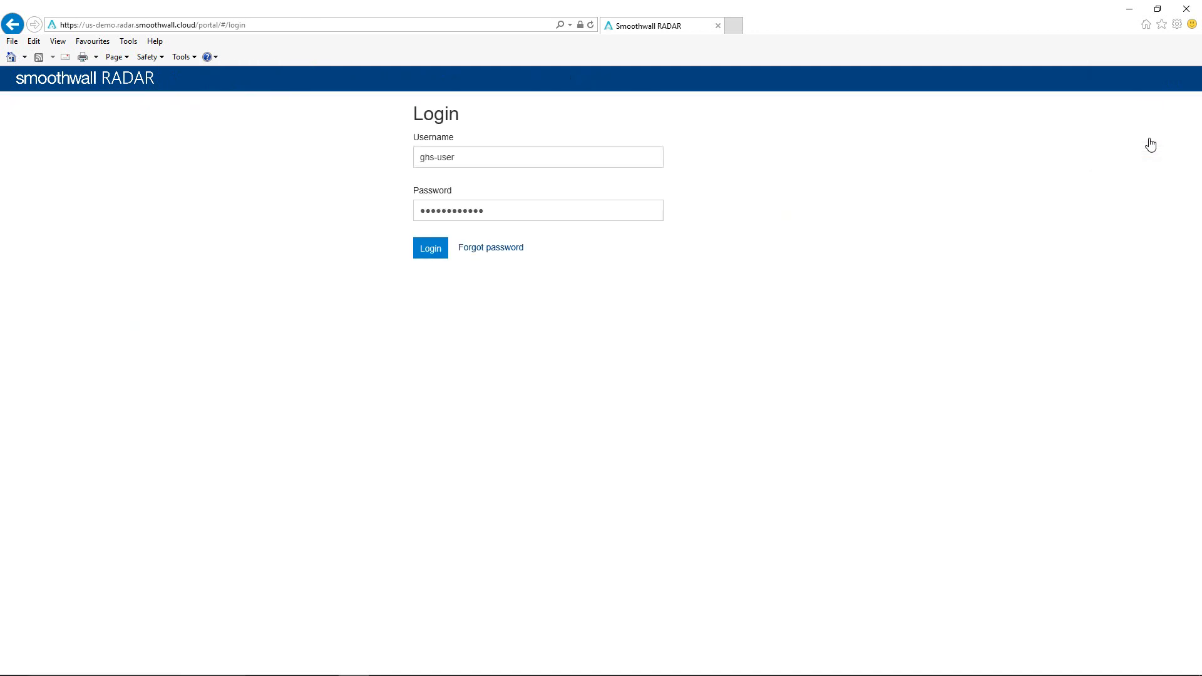